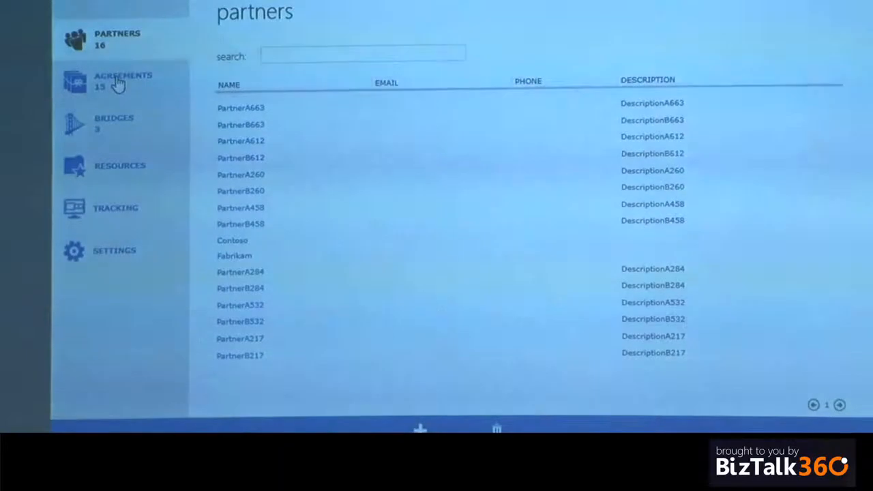
# Start a new agreement with PartnerA217 as hosted partner and PartnerB217 as guest partner.
pyautogui.click(123, 81)
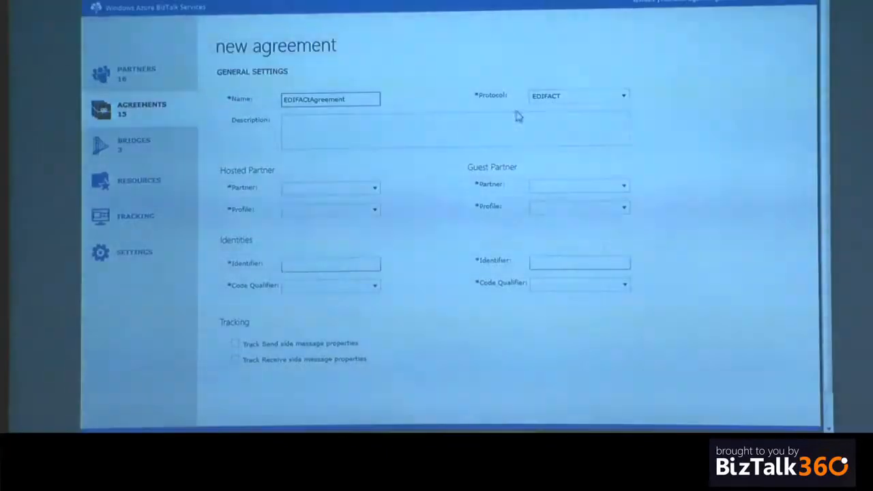
pyautogui.click(622, 95)
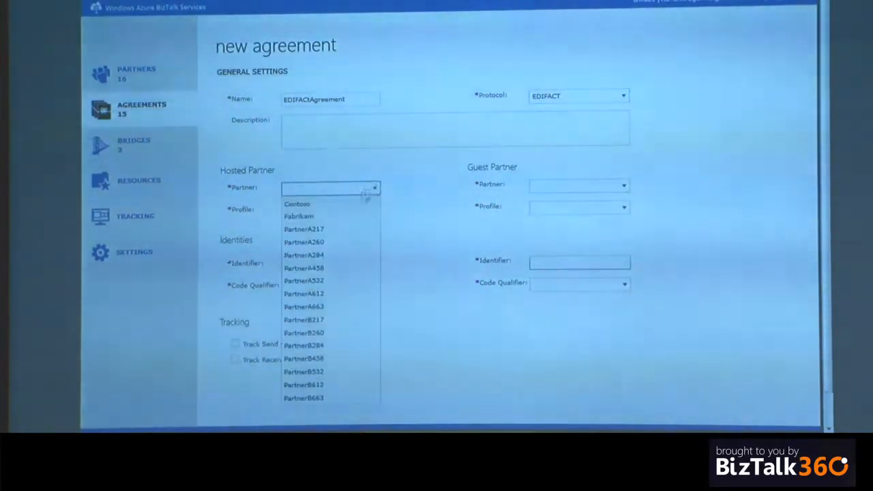
pyautogui.click(304, 229)
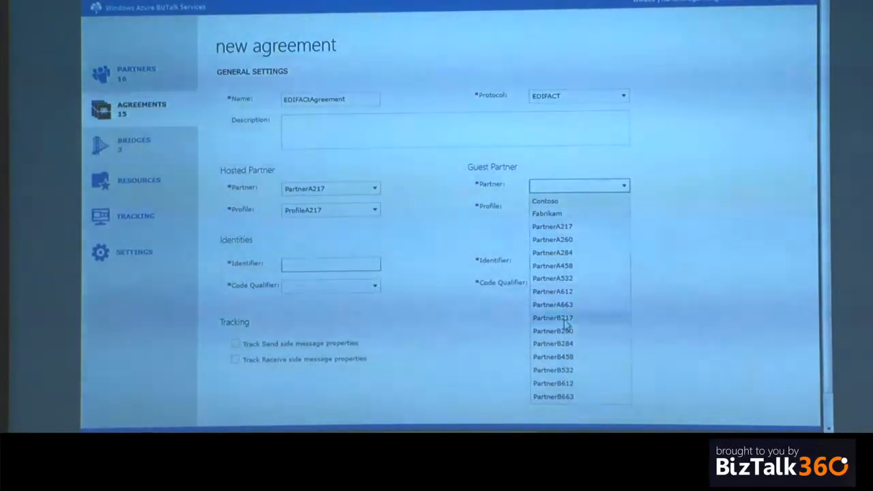
pyautogui.click(553, 317)
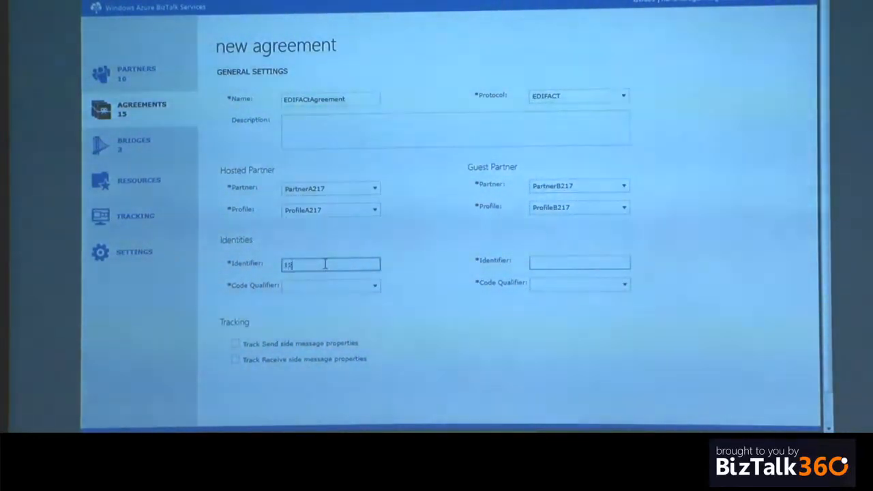
# Give the partners identifiers 1245 and 5421, both with ZZZ - Mutually Defined qualifiers.
pyautogui.write('123')
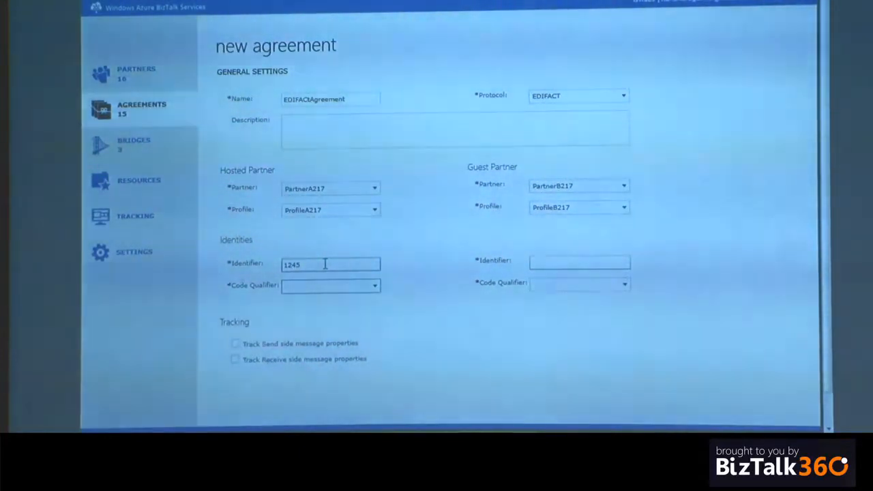
pyautogui.click(374, 285)
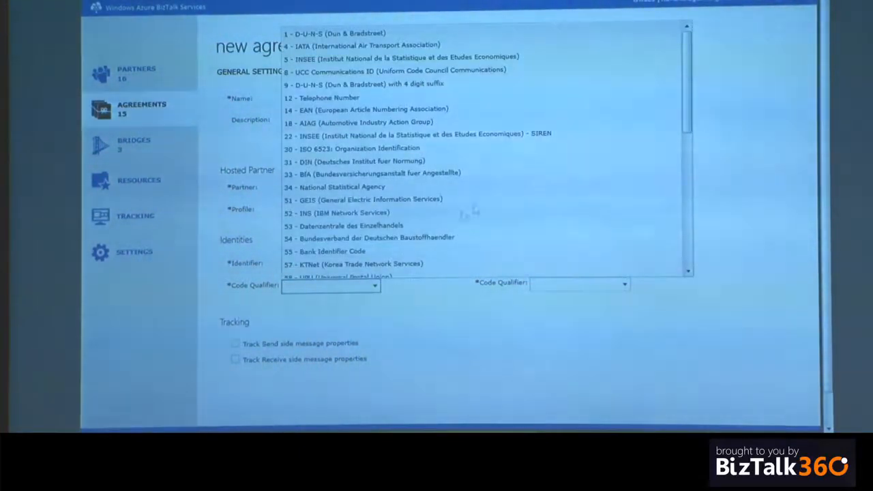
pyautogui.scroll(-3)
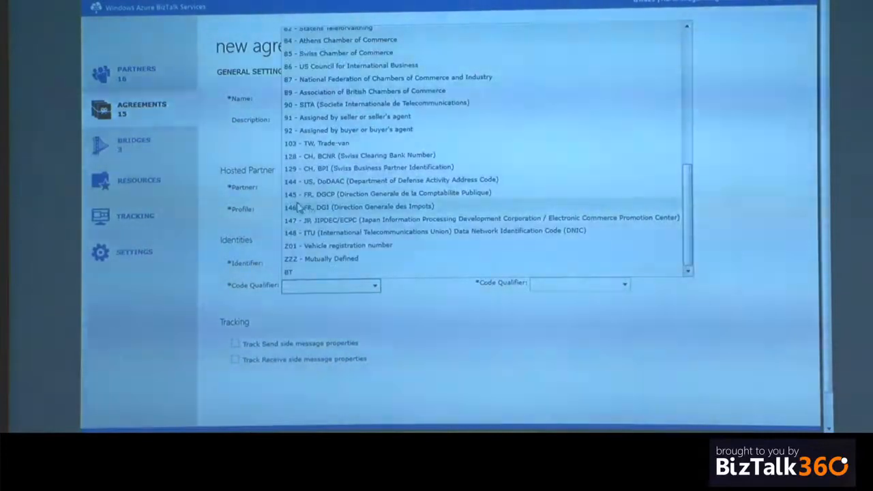
pyautogui.click(321, 258)
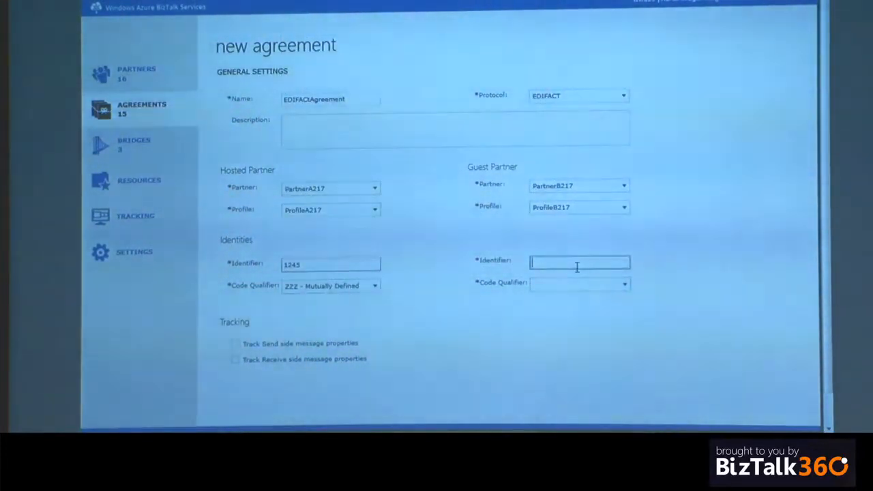
pyautogui.write('5421')
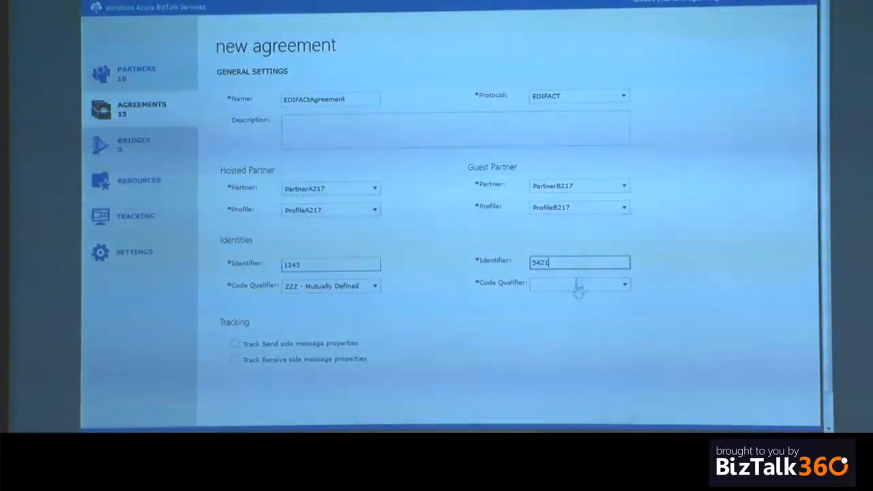
pyautogui.click(624, 284)
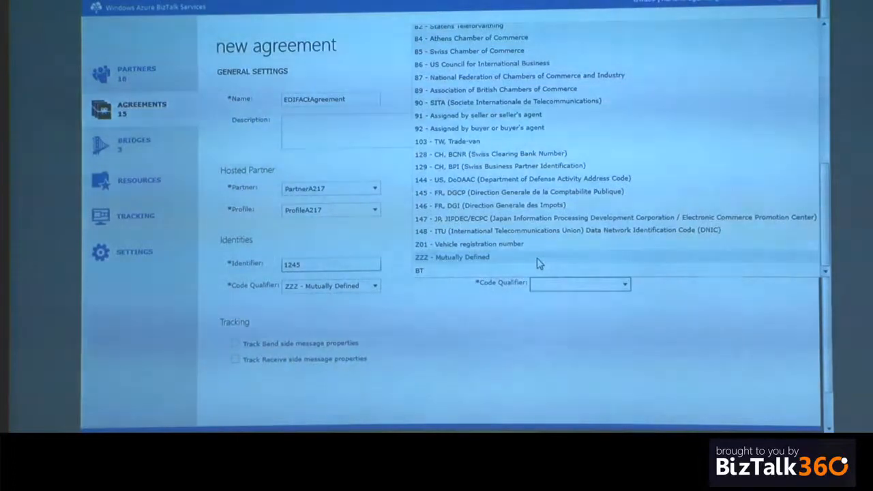
pyautogui.click(451, 258)
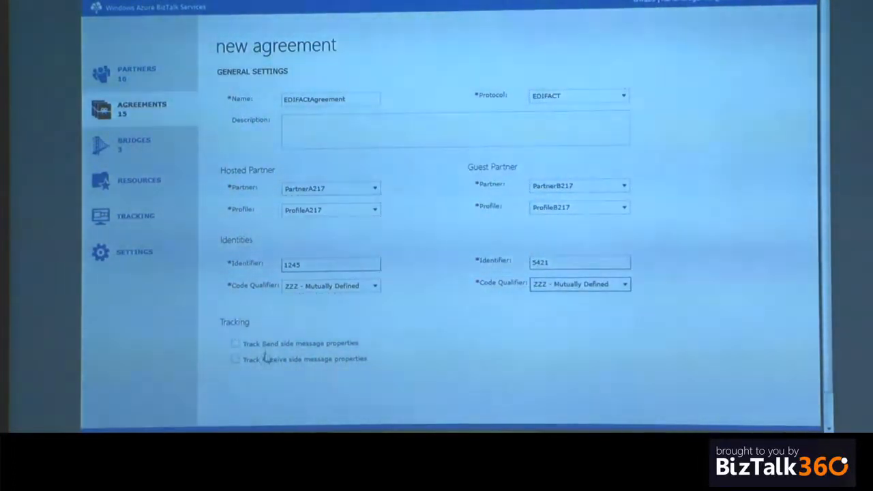
# Enable send and receive message property tracking and continue past general settings.
pyautogui.click(235, 359)
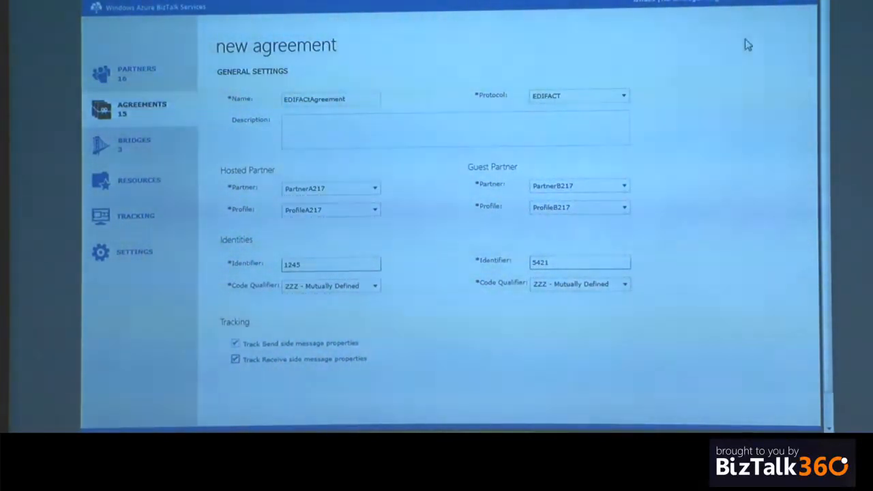
pyautogui.moveTo(370, 381)
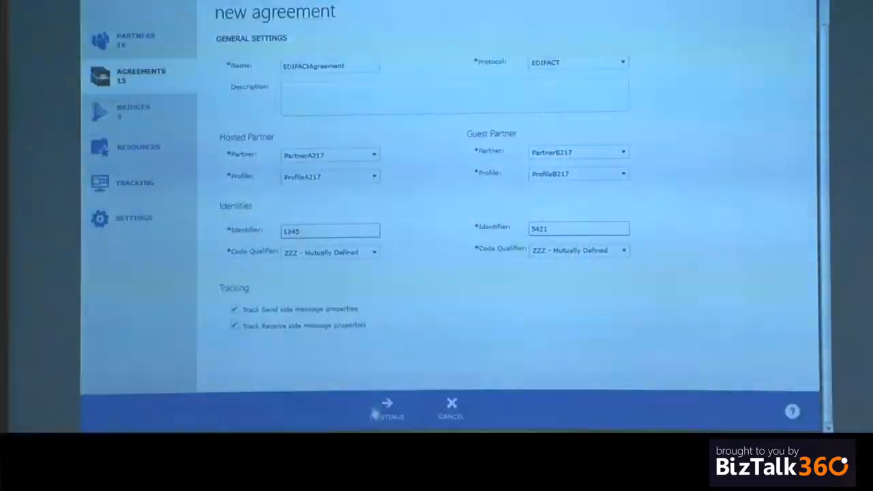
pyautogui.click(387, 406)
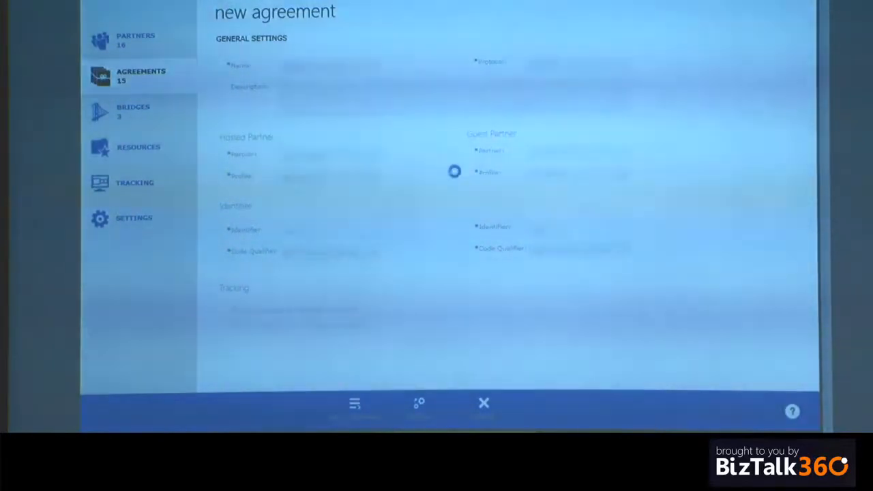
# Choose the transport type for the agreement's receive settings.
pyautogui.click(346, 69)
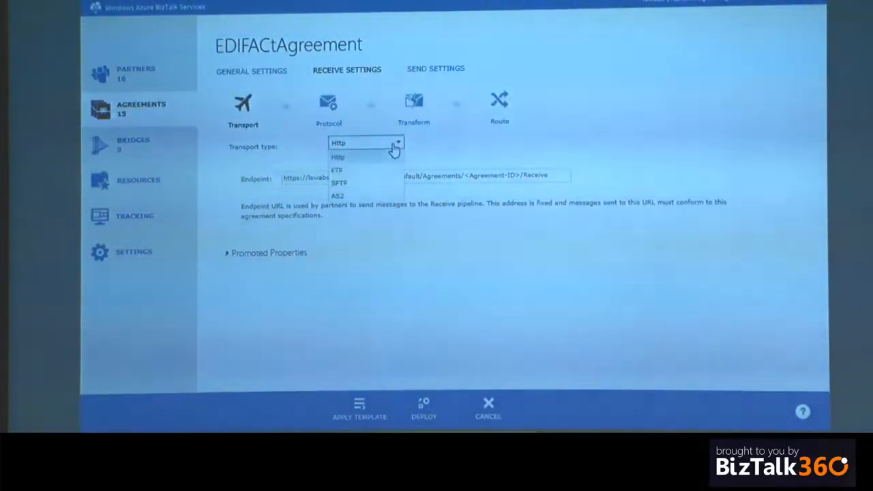
pyautogui.moveTo(365, 164)
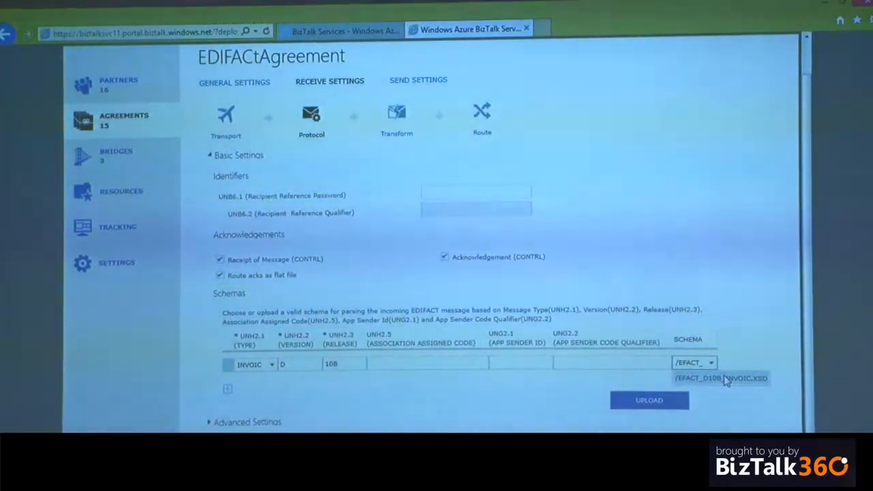
pyautogui.moveTo(728, 335)
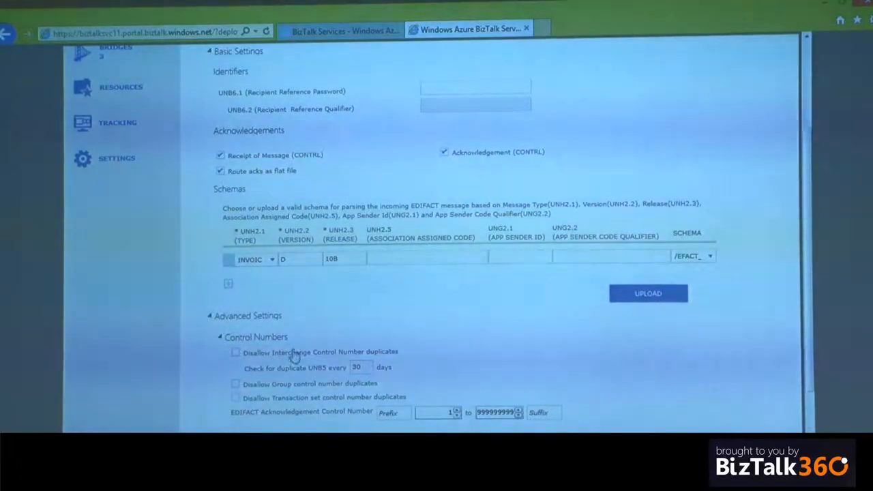
# Review the INVOIC D10B receive protocol settings and move through Transform to the Route stage.
pyautogui.scroll(-3)
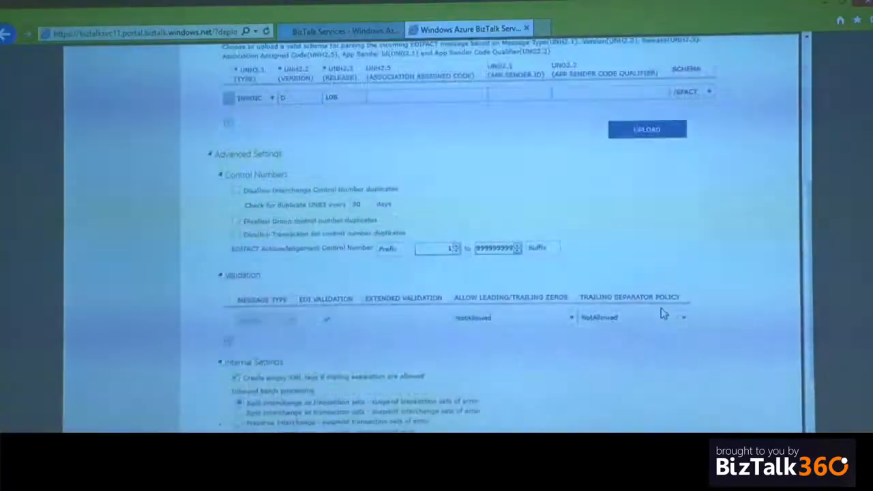
pyautogui.scroll(3)
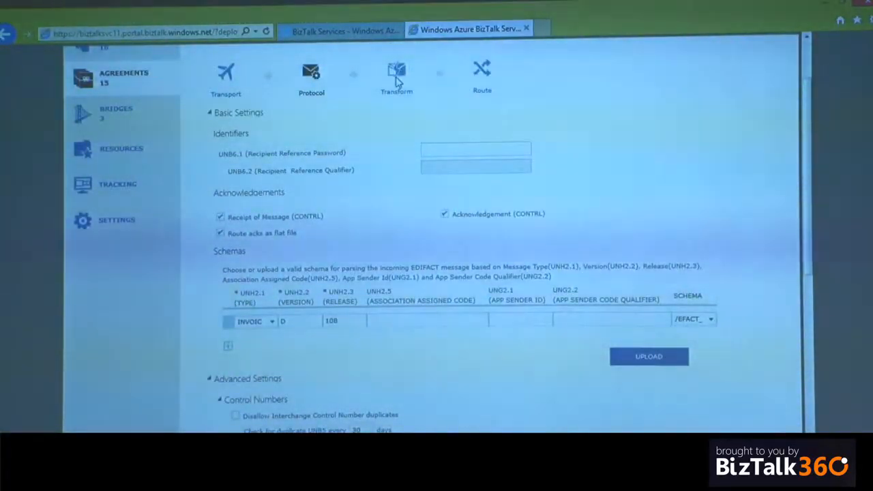
pyautogui.click(396, 77)
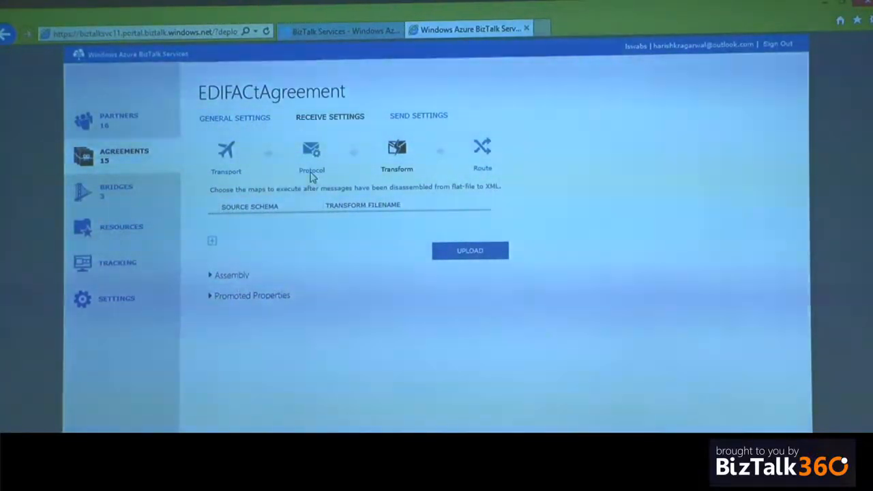
pyautogui.click(482, 150)
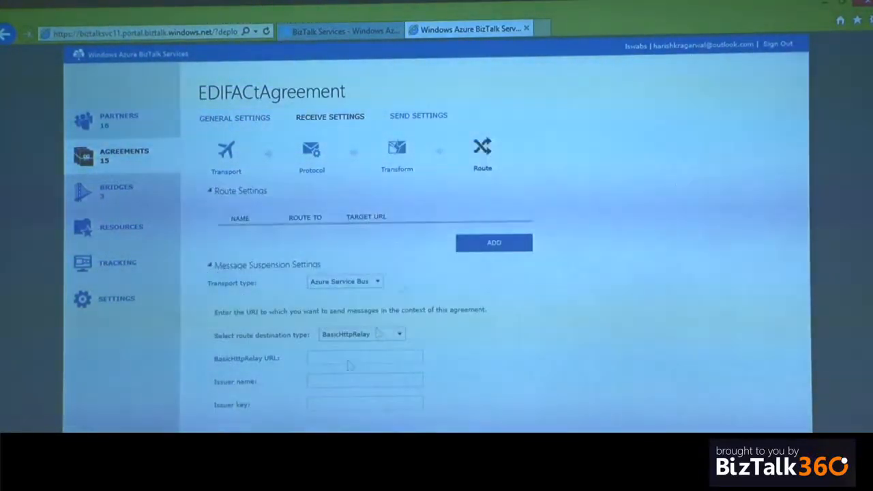
# Draft a new route rule with a placeholder name and Azure Service Bus as destination.
pyautogui.click(493, 242)
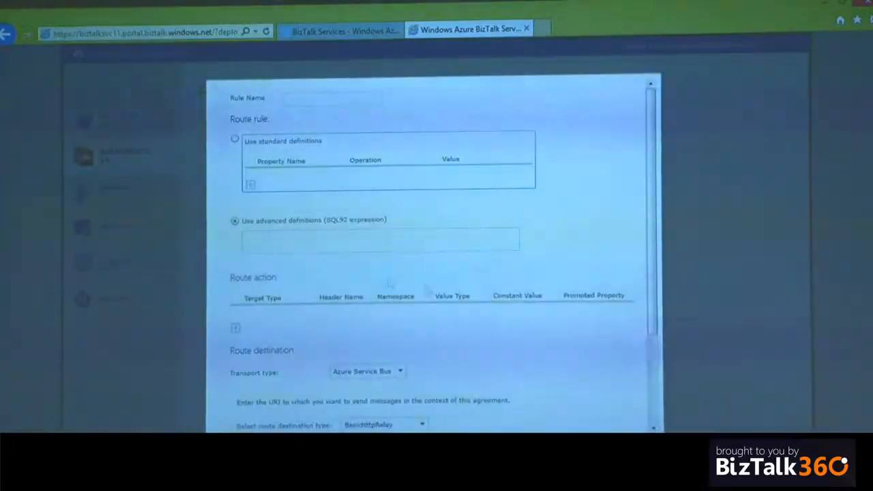
pyautogui.write('sdsadsasa')
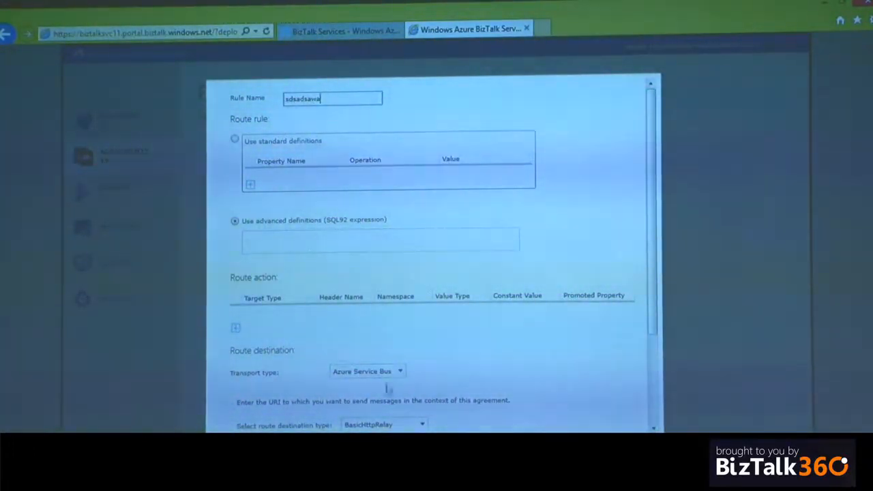
pyautogui.click(400, 371)
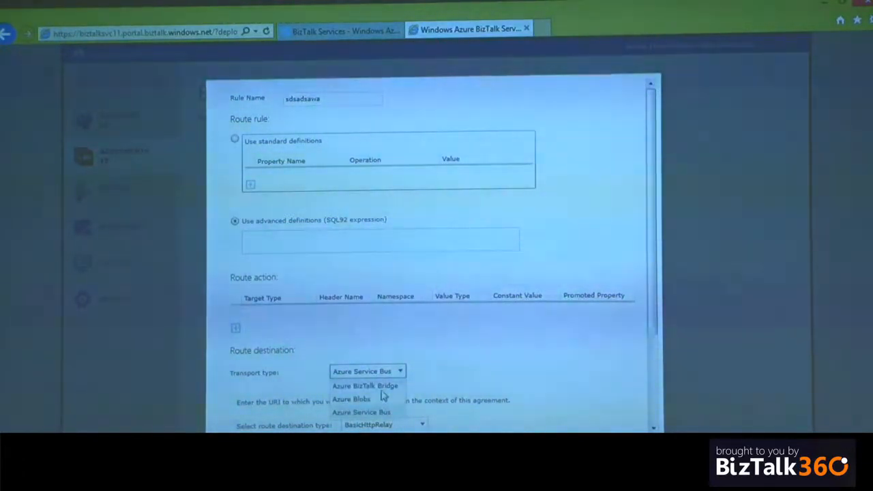
pyautogui.click(362, 412)
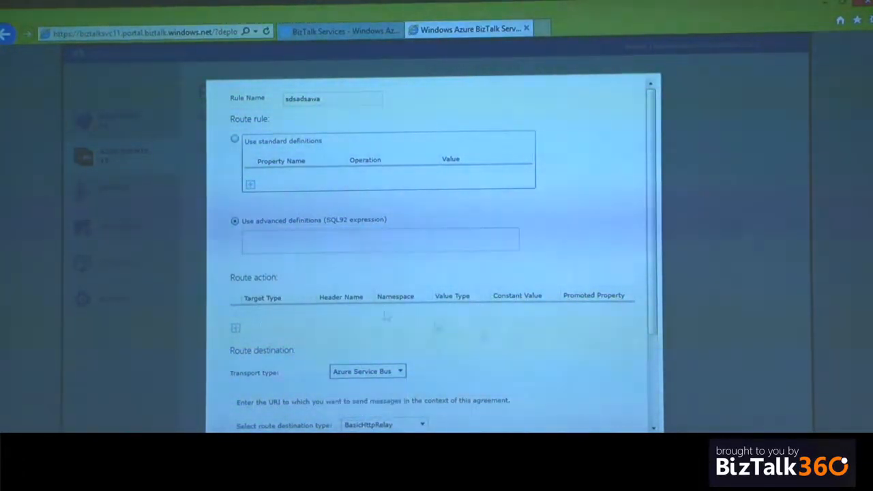
# Add a standard-definition condition testing UNH2_1 for equality with a value.
pyautogui.click(234, 139)
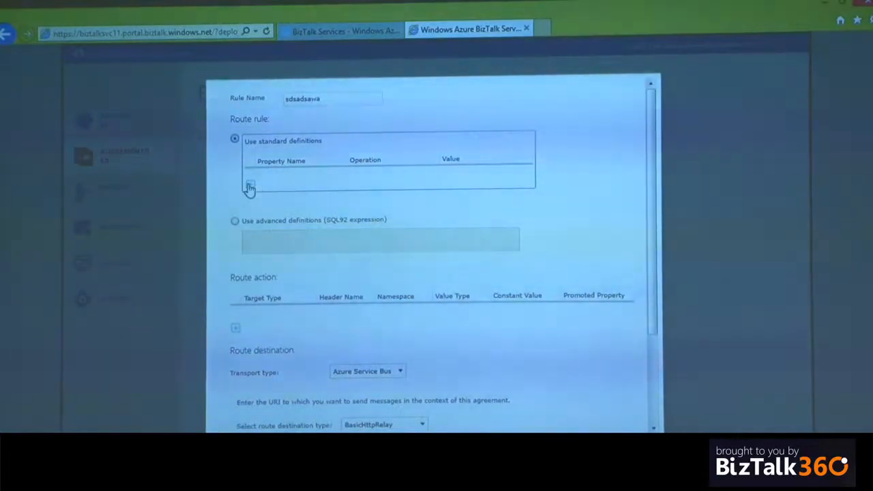
pyautogui.click(250, 186)
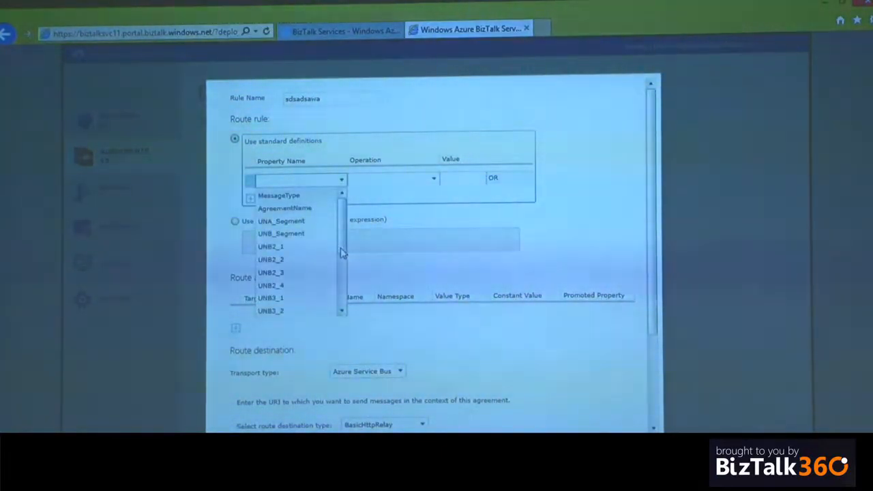
pyautogui.scroll(-3)
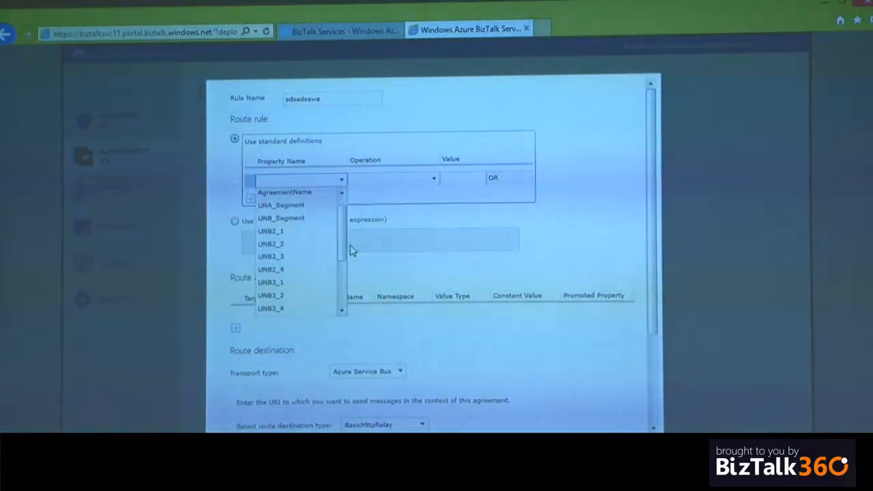
pyautogui.scroll(-3)
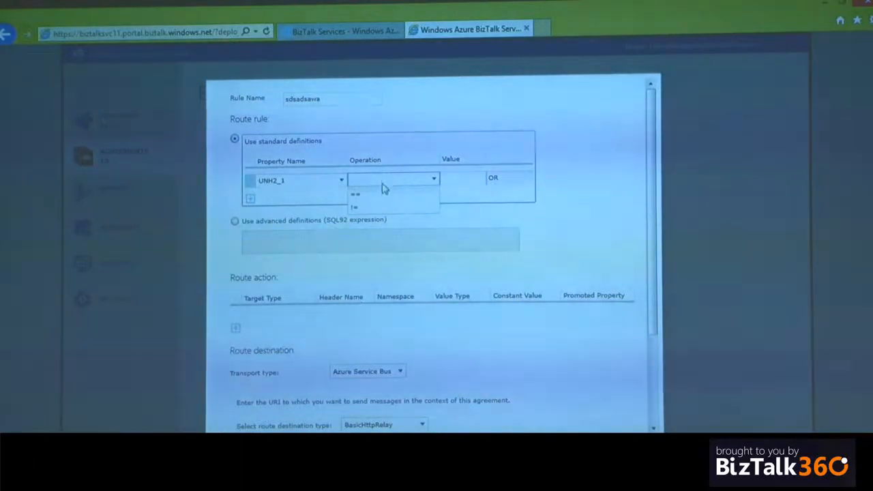
pyautogui.click(354, 194)
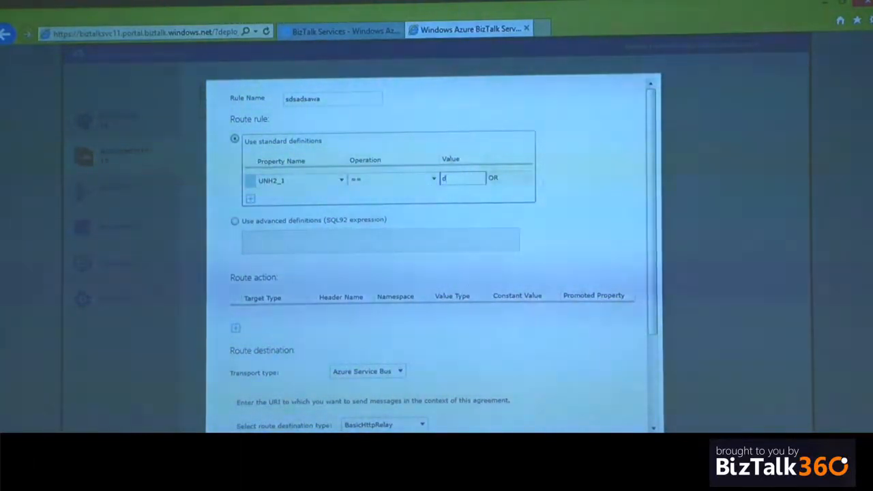
pyautogui.press('Backspace')
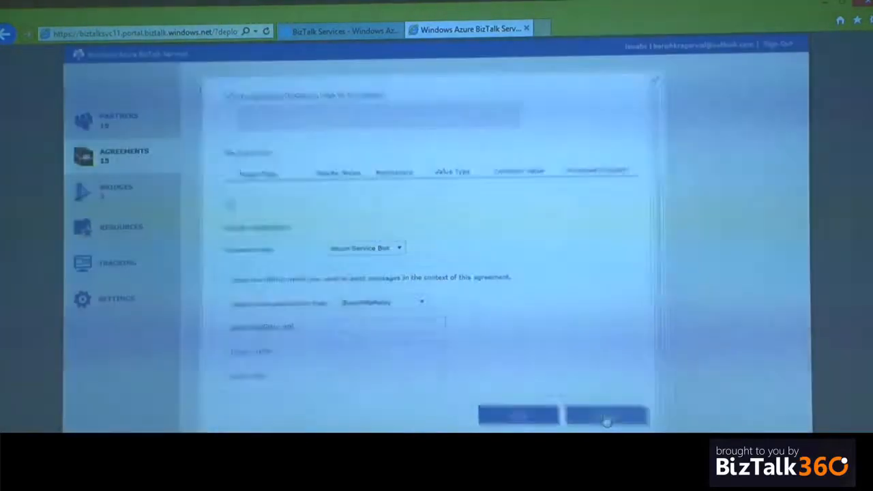
# Discard the draft route rule and start a new batch under Send Settings batching.
pyautogui.click(418, 116)
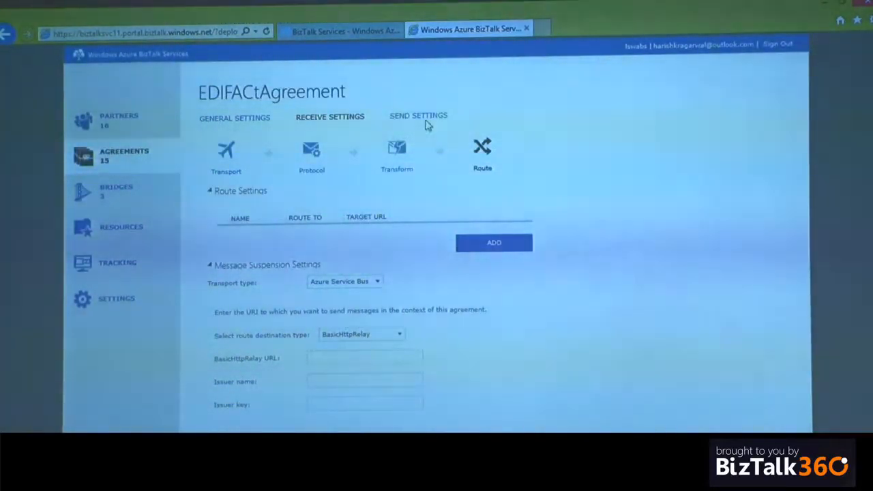
pyautogui.click(418, 116)
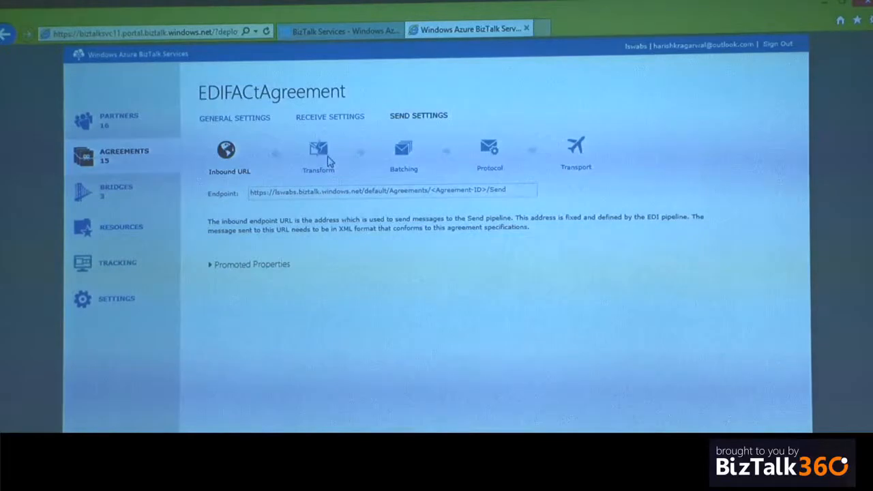
pyautogui.click(404, 148)
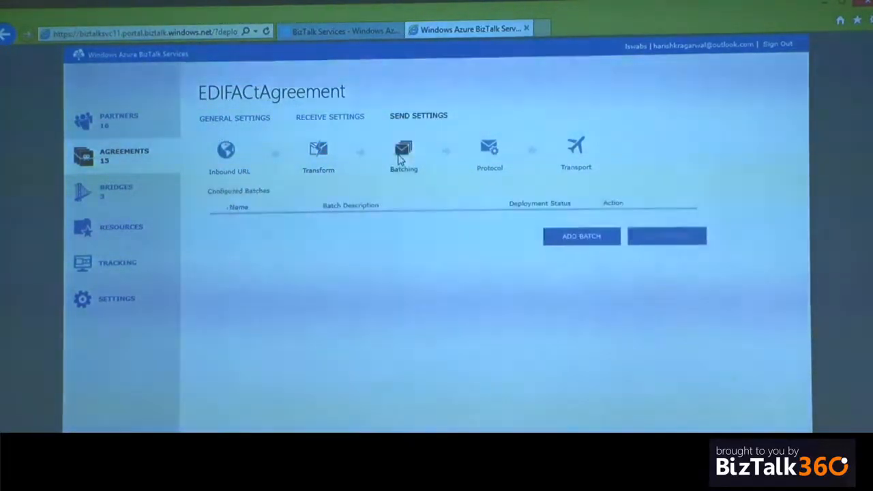
pyautogui.click(580, 236)
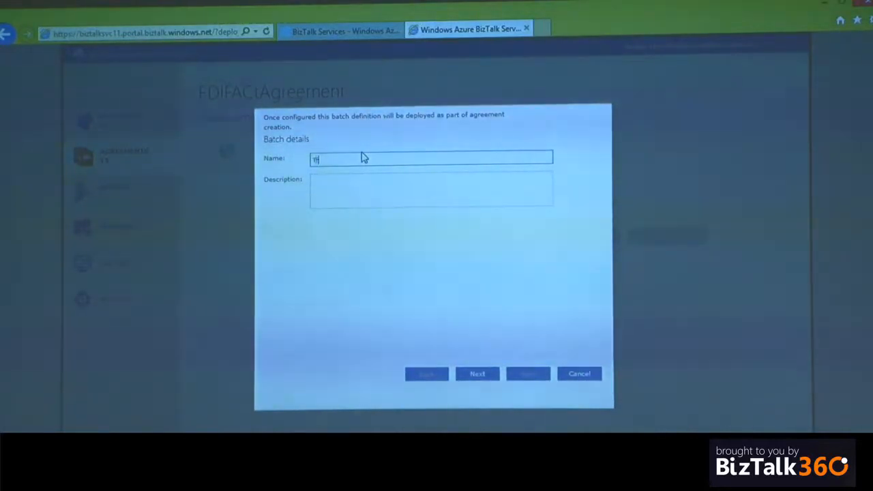
# Name it Trial Batch, release it daily at 5:00 PM on a schedule, and reach the summary.
pyautogui.click(477, 373)
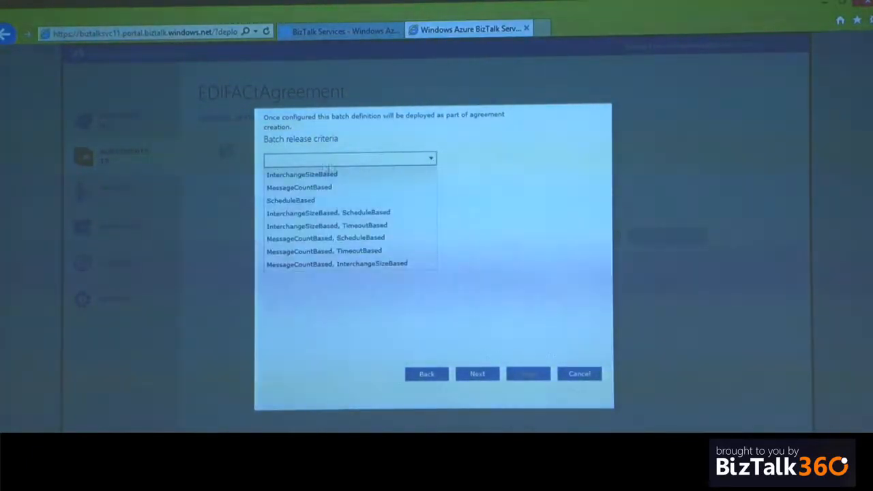
pyautogui.click(291, 200)
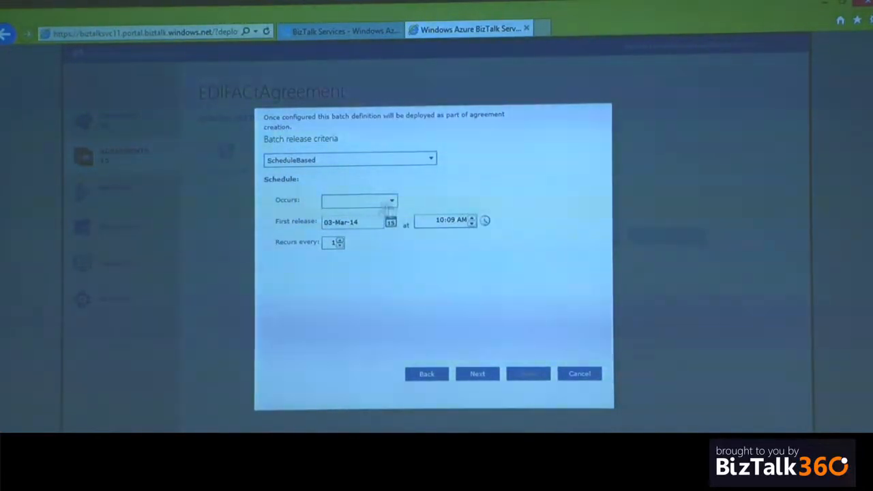
pyautogui.click(390, 200)
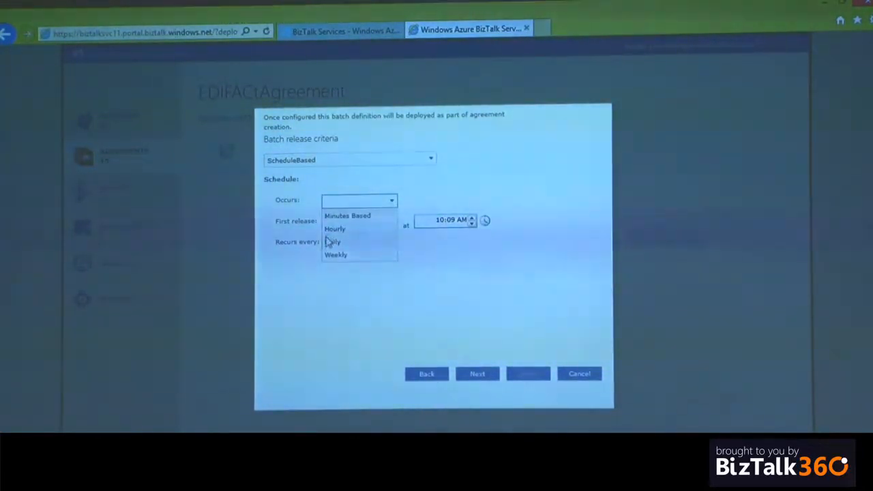
pyautogui.click(333, 241)
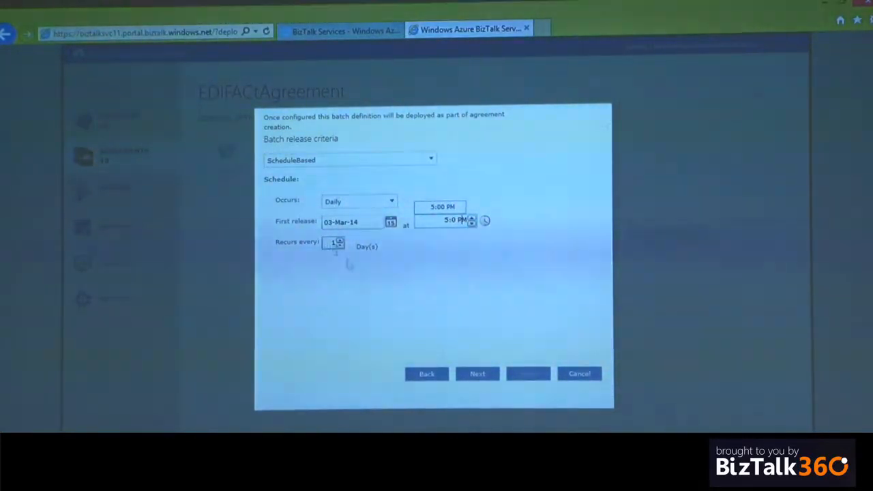
pyautogui.click(477, 374)
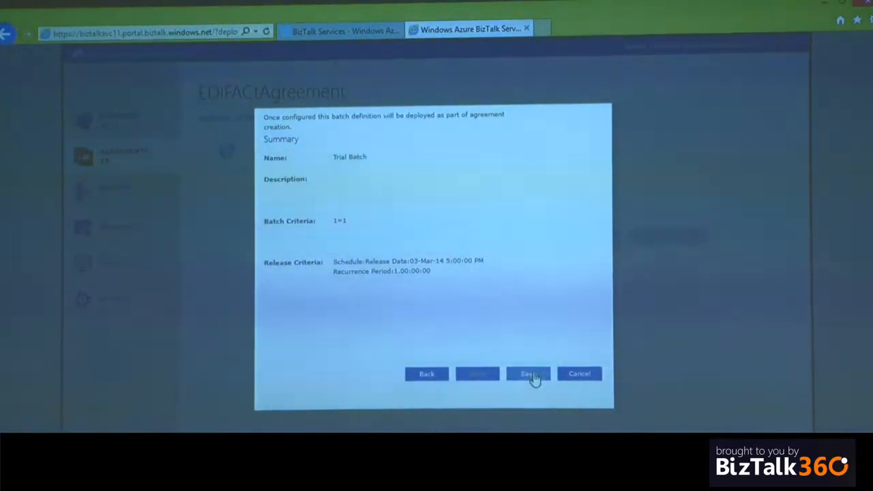
# Save Trial Batch and assign the INVOIC D10B schema in the send protocol.
pyautogui.click(528, 374)
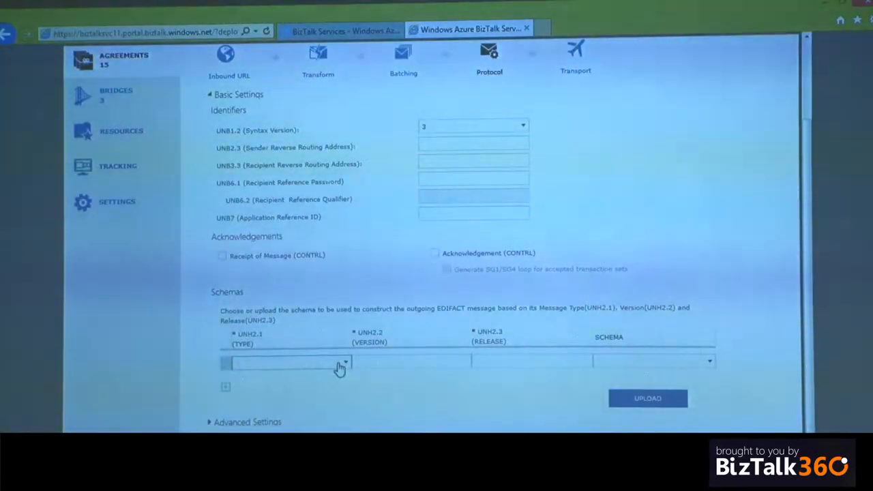
pyautogui.click(340, 362)
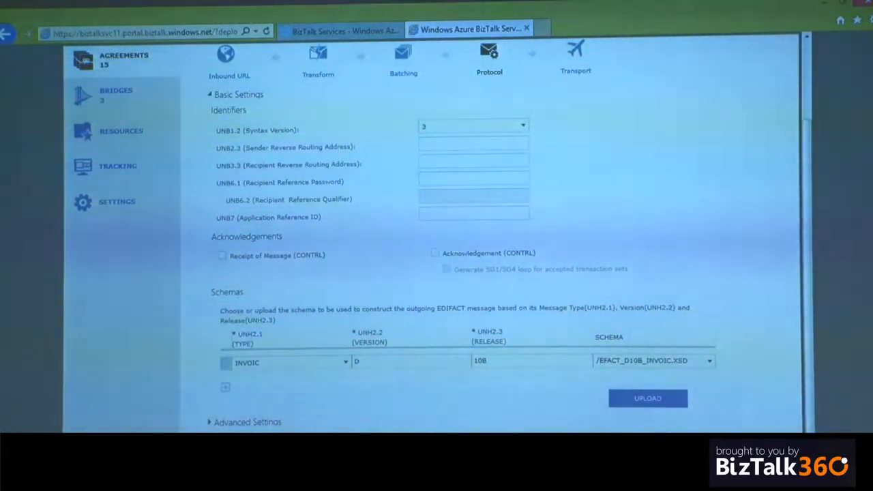
pyautogui.scroll(-3)
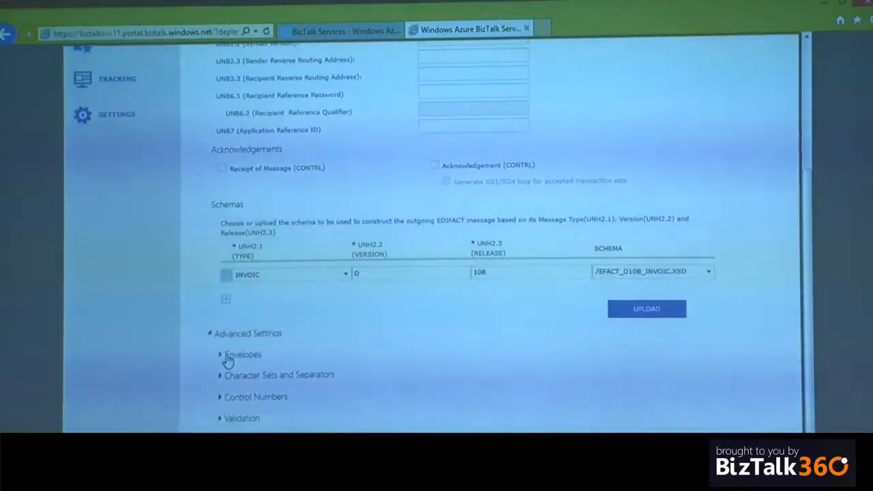
# Enable the UNB11 test indicator and UNG group headers, reviewing character sets and separators.
pyautogui.click(243, 354)
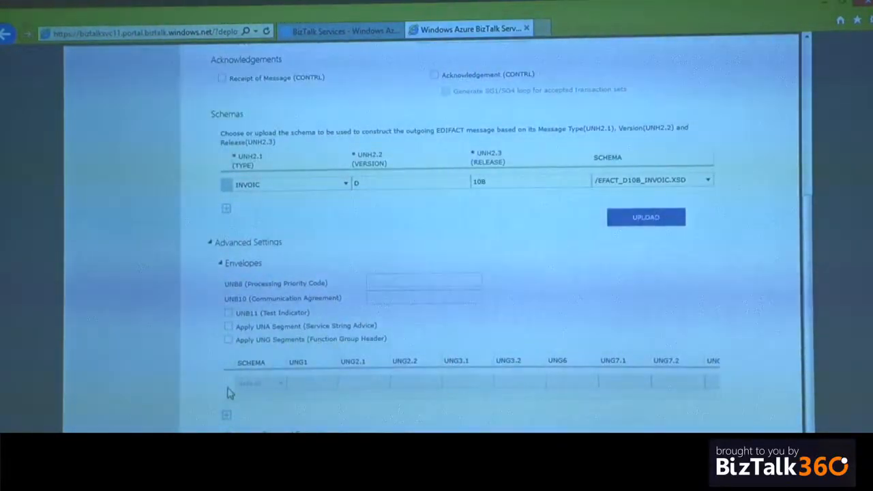
pyautogui.click(229, 339)
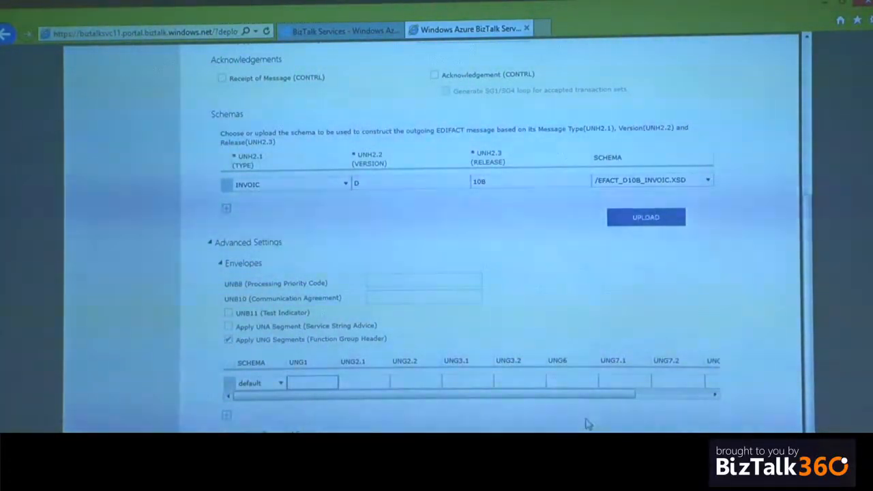
pyautogui.moveTo(620, 333)
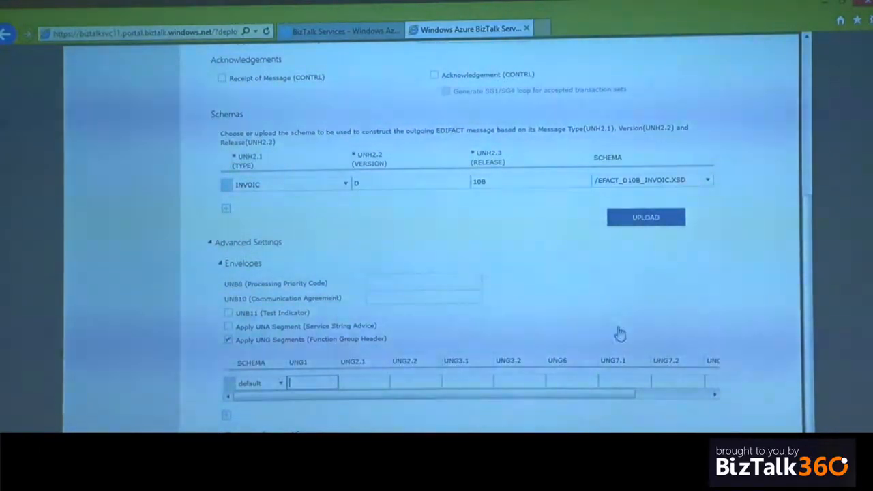
pyautogui.moveTo(625, 297)
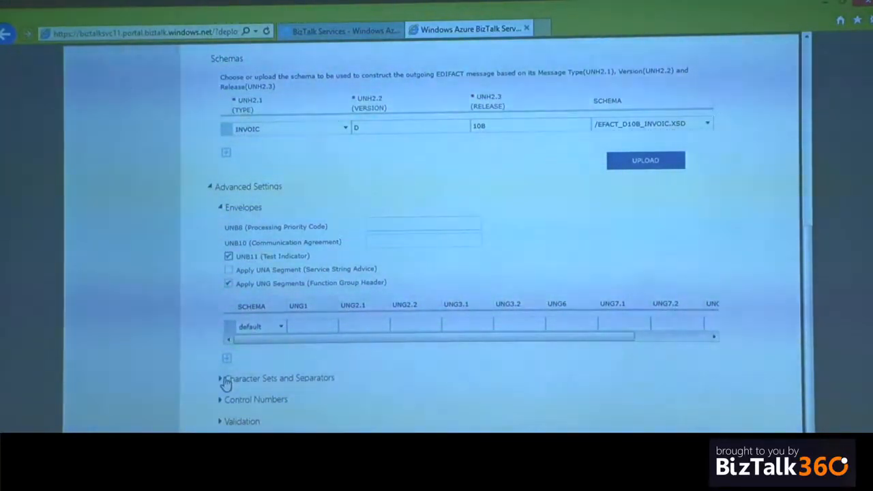
pyautogui.click(220, 377)
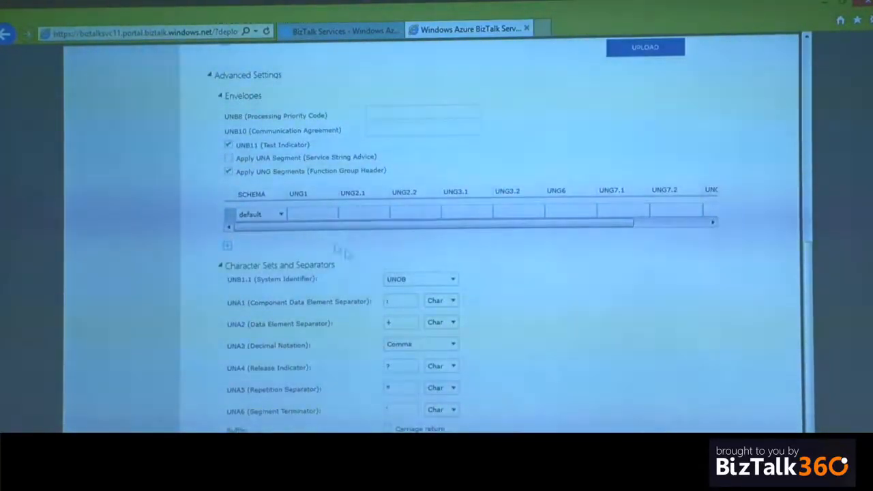
pyautogui.scroll(-3)
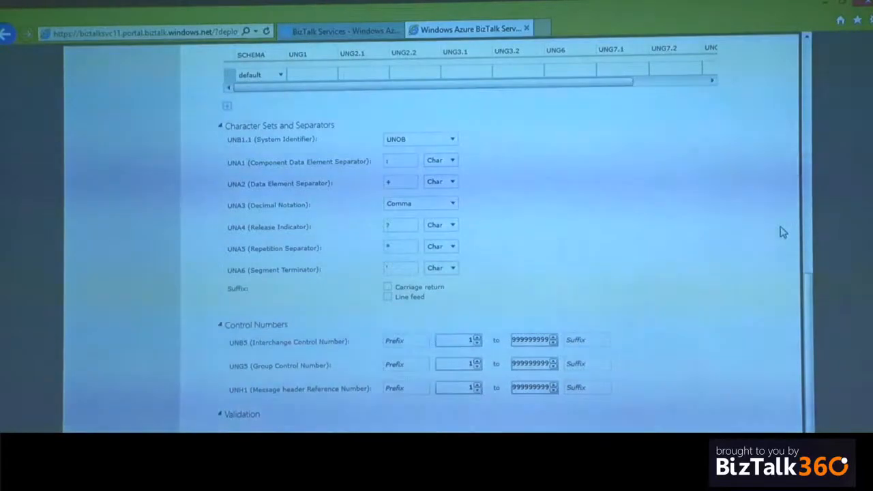
pyautogui.scroll(3)
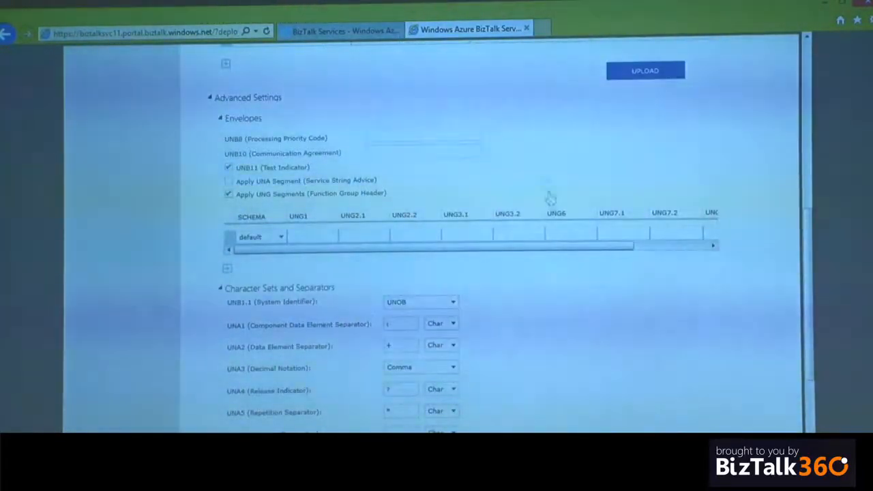
pyautogui.scroll(3)
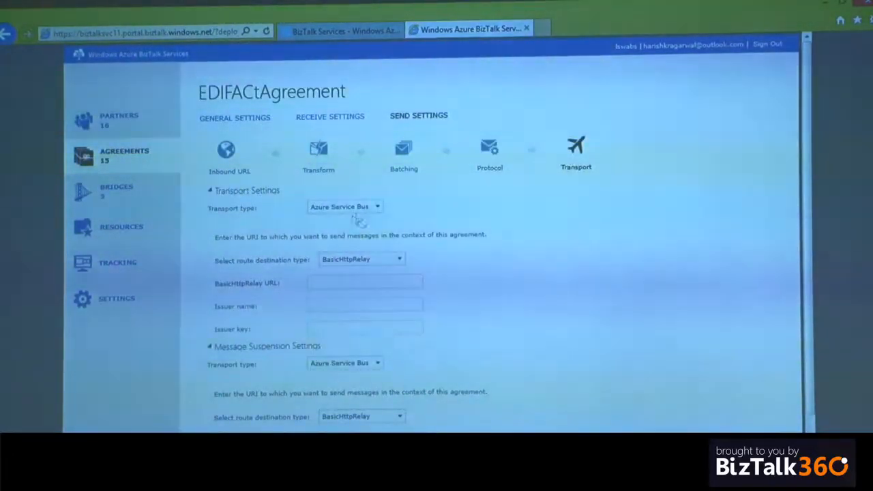
# View the send transport settings, then return to the send protocol step.
pyautogui.click(377, 207)
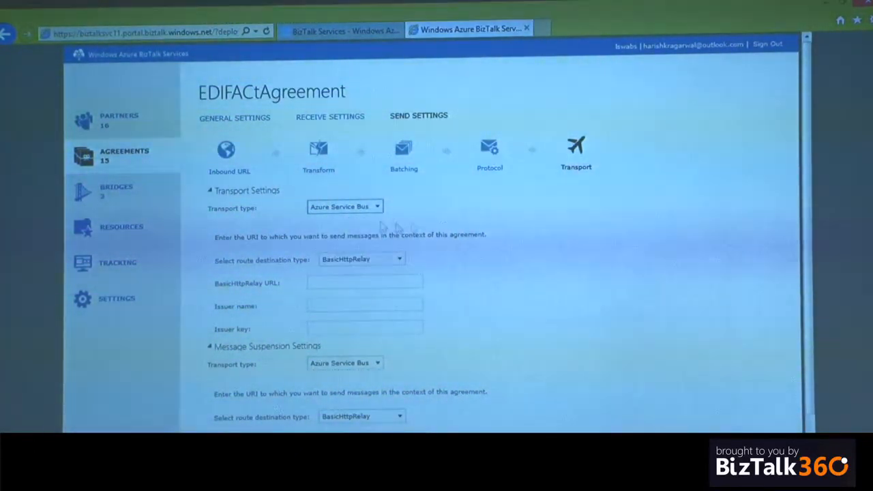
pyautogui.click(490, 149)
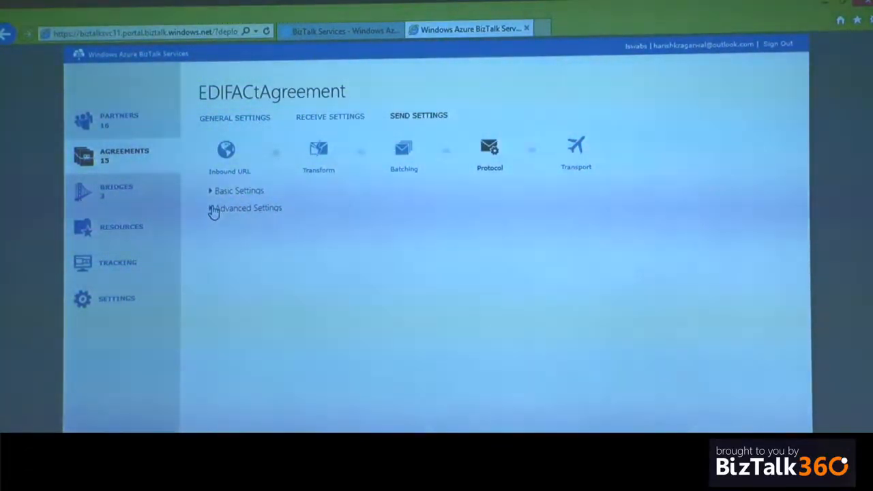
pyautogui.click(239, 191)
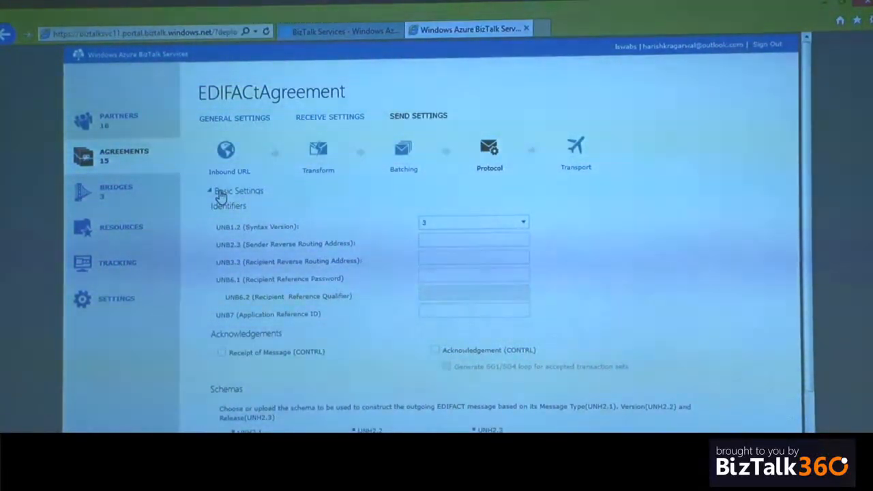
pyautogui.scroll(-3)
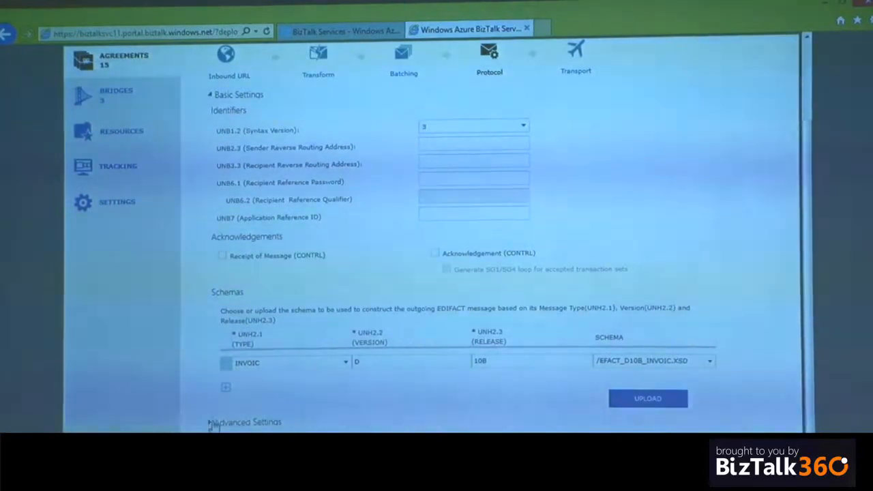
pyautogui.scroll(-3)
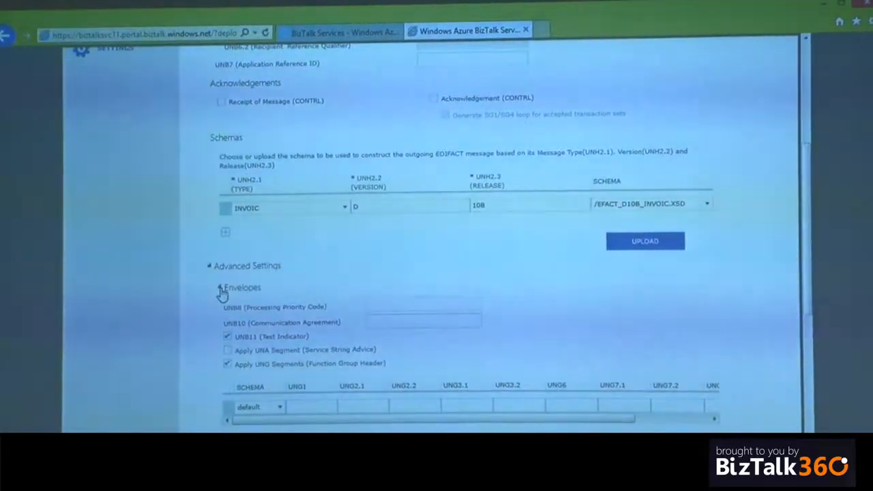
pyautogui.scroll(3)
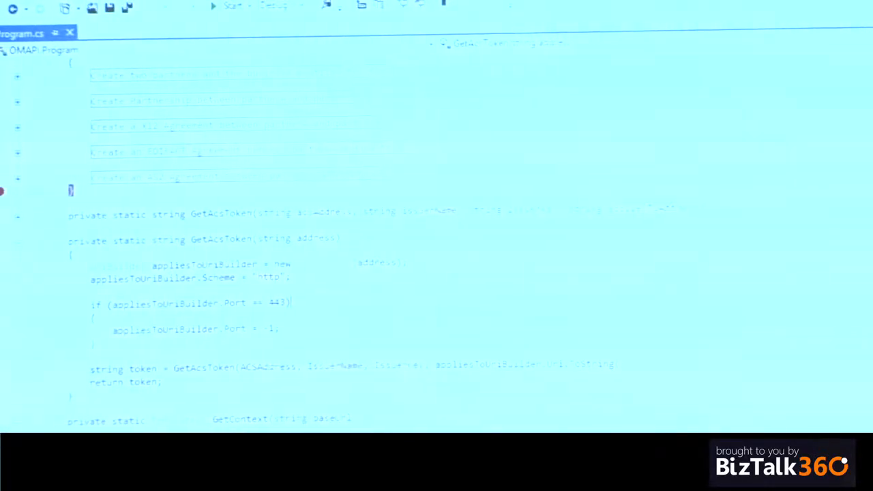
# Expand the Program.cs region creating the two partners and their profiles.
pyautogui.scroll(3)
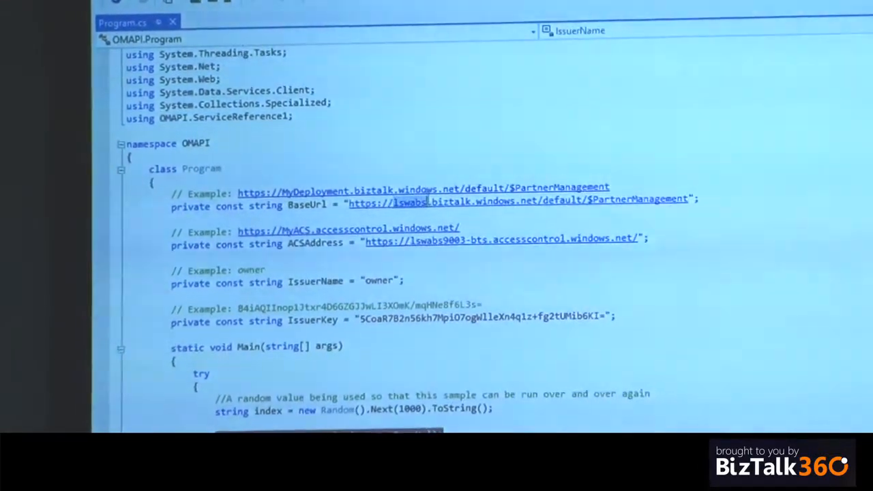
pyautogui.scroll(-3)
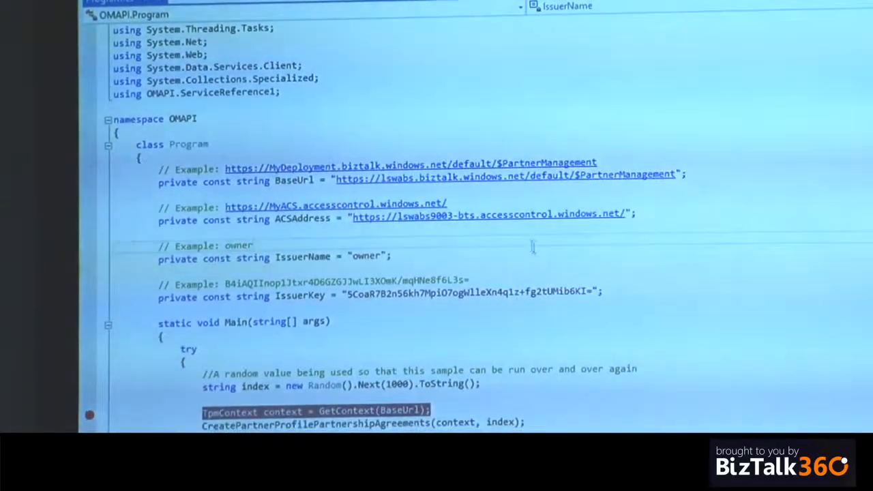
pyautogui.scroll(-3)
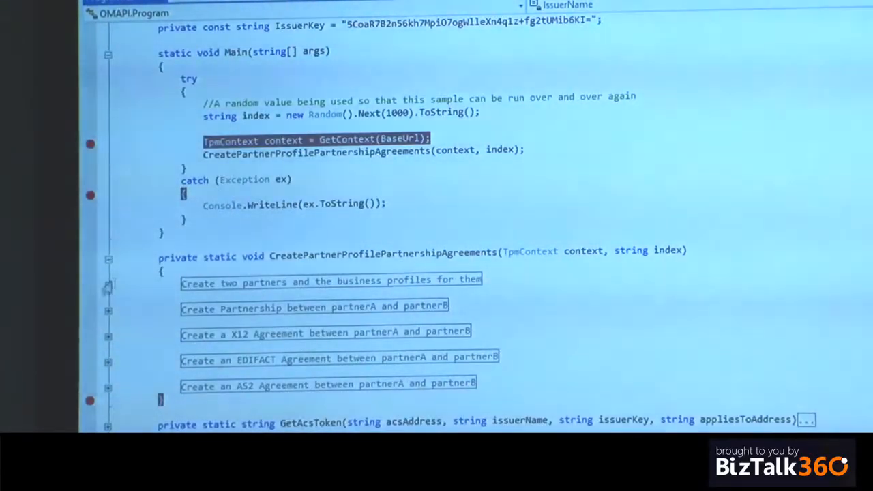
pyautogui.click(108, 283)
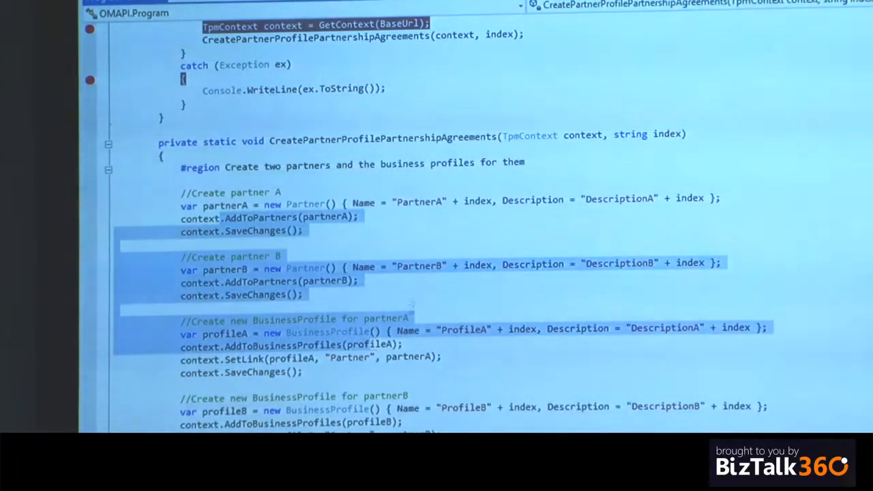
# Step through the X12 and EDIFACT agreement code, highlighting the profile-to-agreement lines.
pyautogui.scroll(-3)
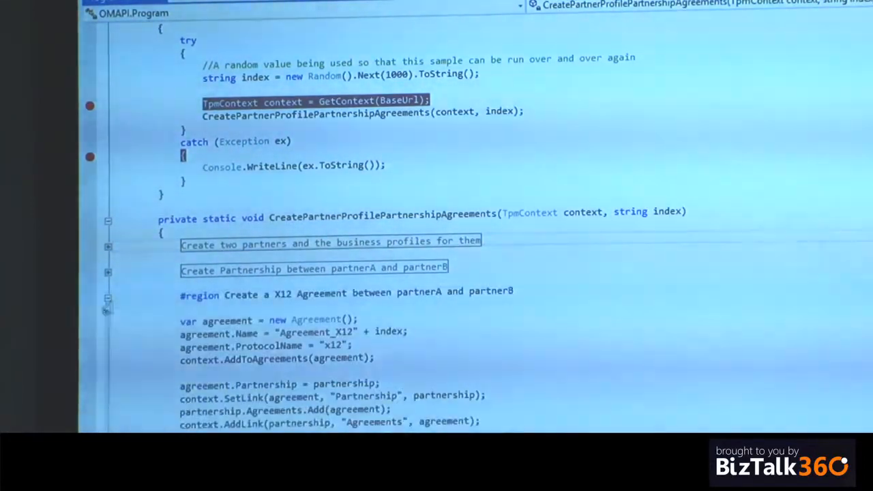
pyautogui.scroll(-3)
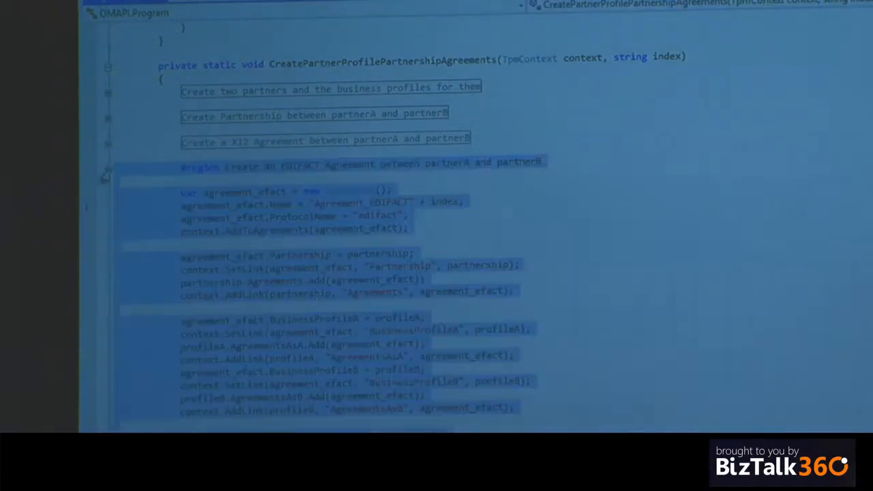
pyautogui.scroll(-3)
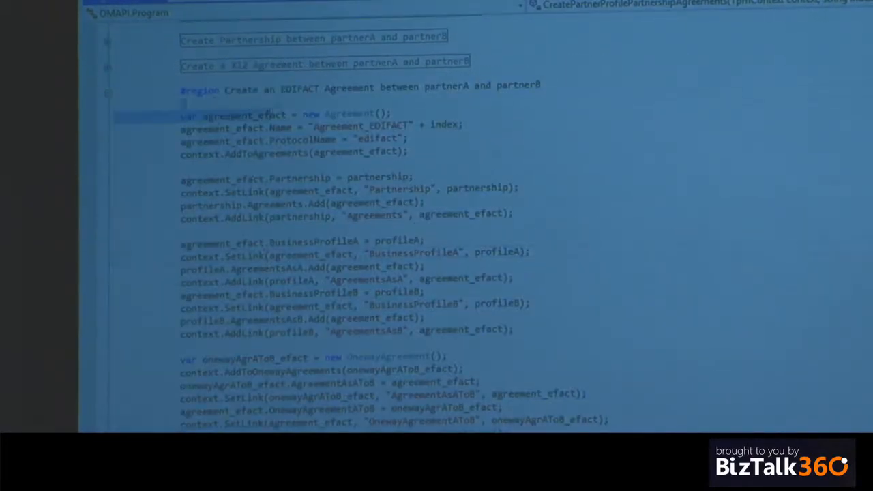
pyautogui.scroll(-3)
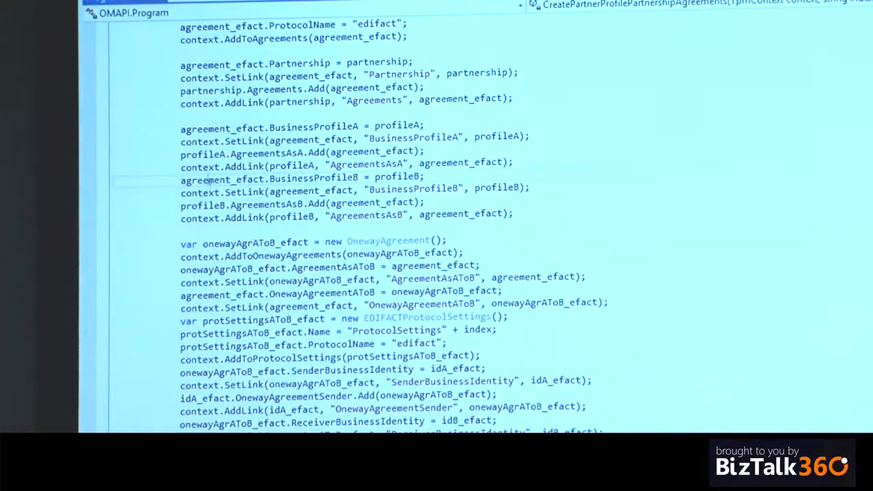
pyautogui.moveTo(180, 128); pyautogui.dragTo(461, 255)
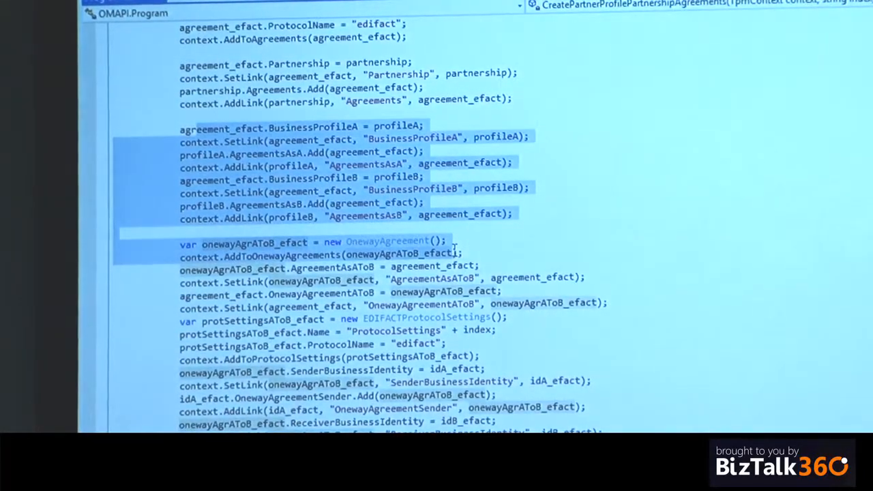
pyautogui.scroll(-3)
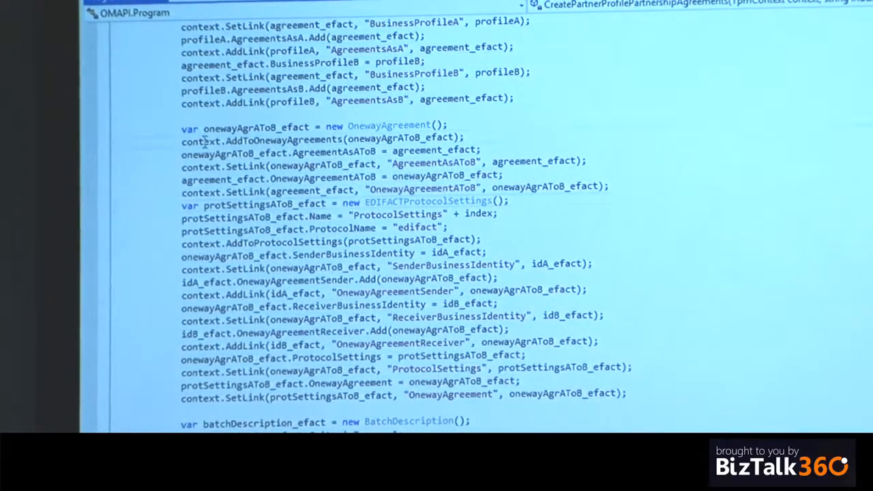
pyautogui.scroll(-3)
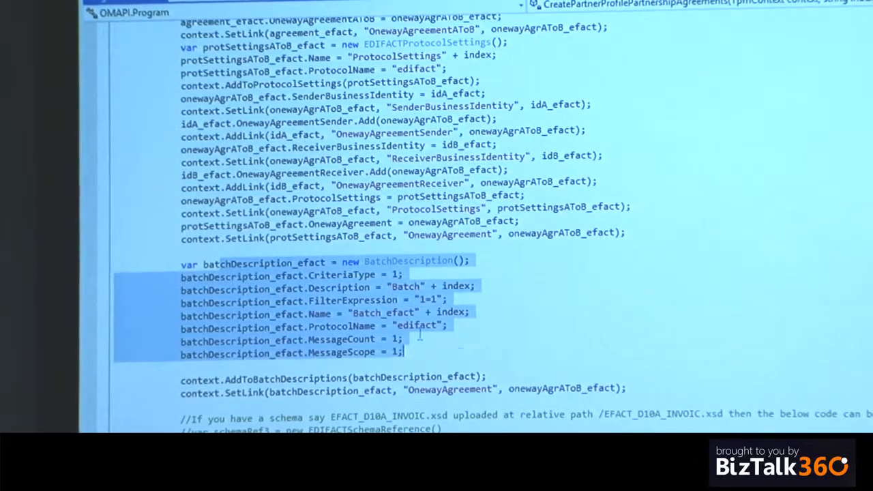
pyautogui.scroll(-3)
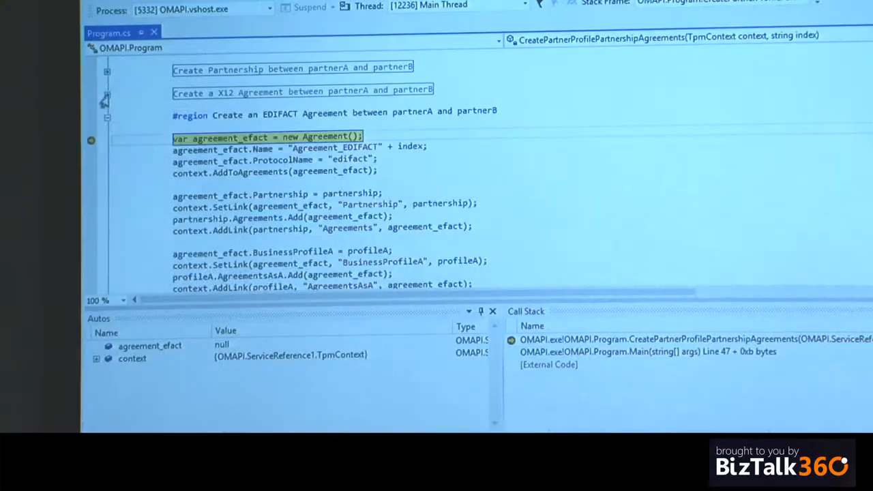
pyautogui.scroll(-3)
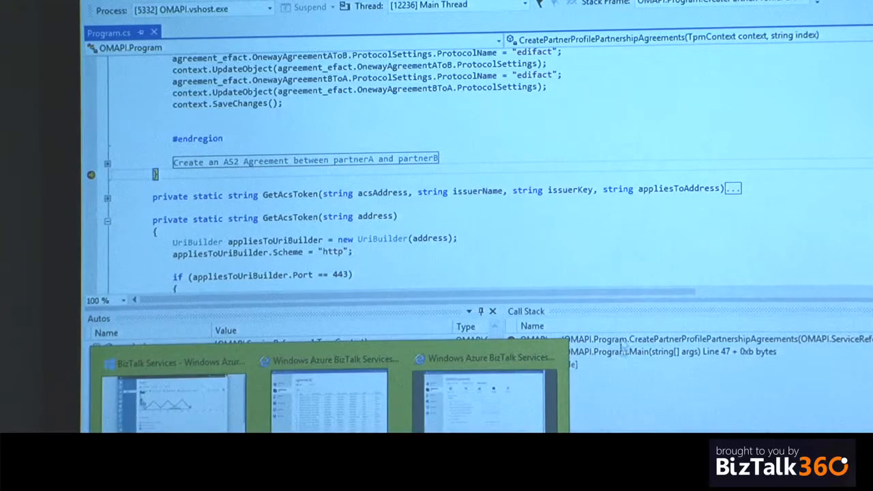
# In the portal's Agreements list, search 367 and open Agreement_EDIFACT367.
pyautogui.click(484, 399)
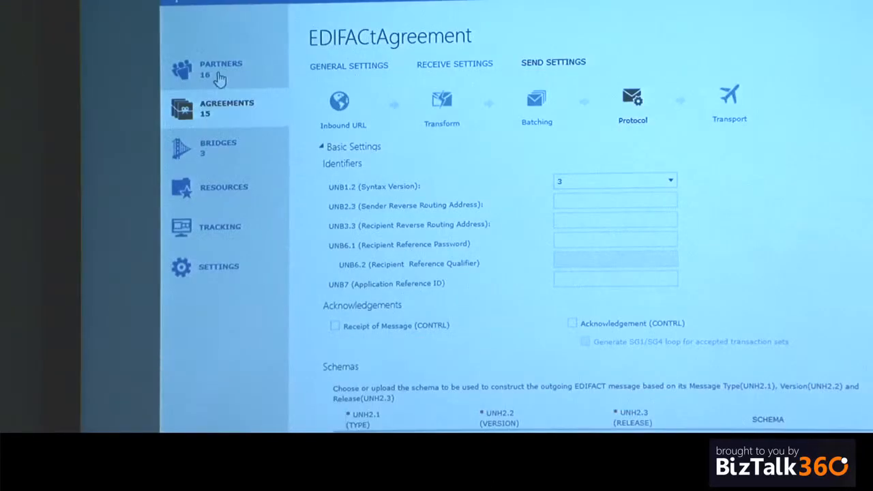
pyautogui.click(221, 68)
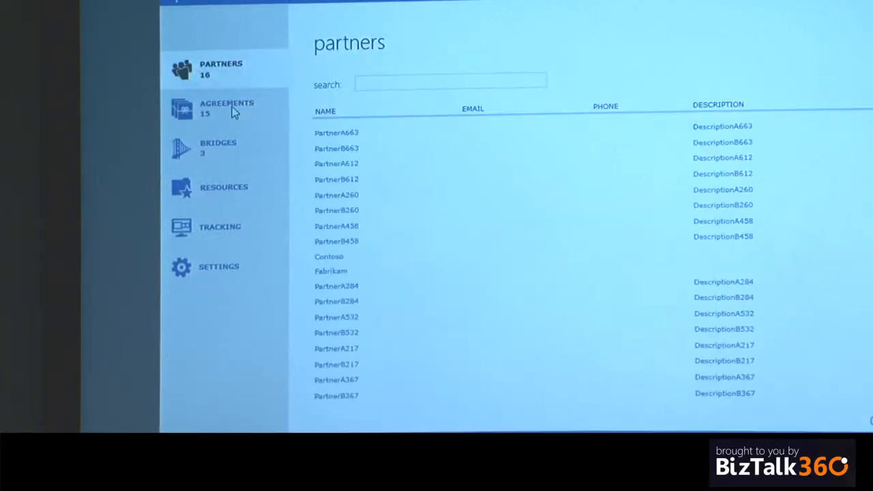
pyautogui.click(226, 108)
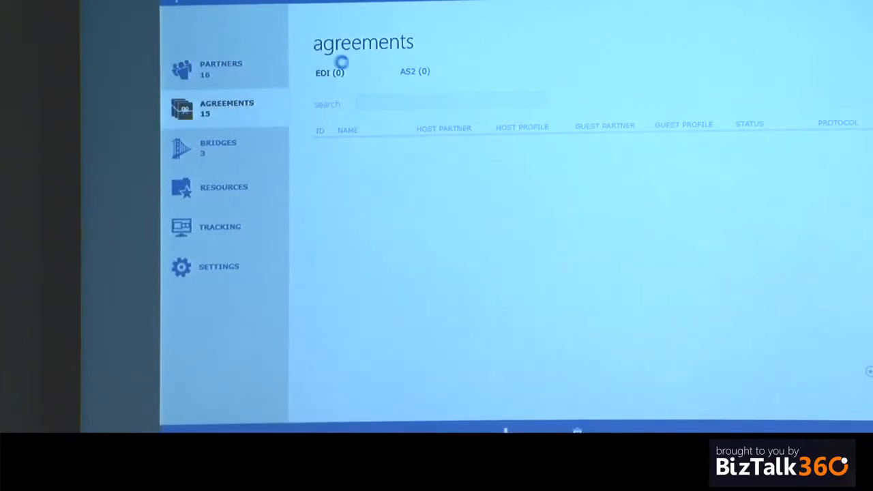
pyautogui.write('36')
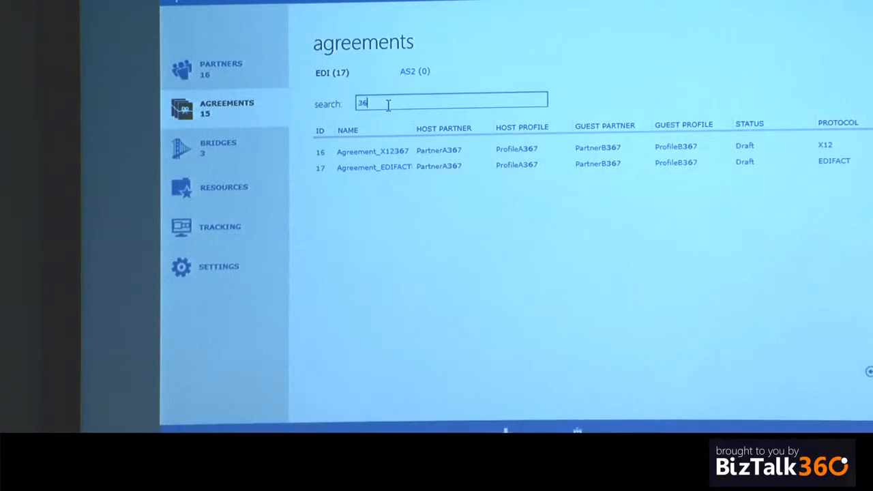
pyautogui.write('7')
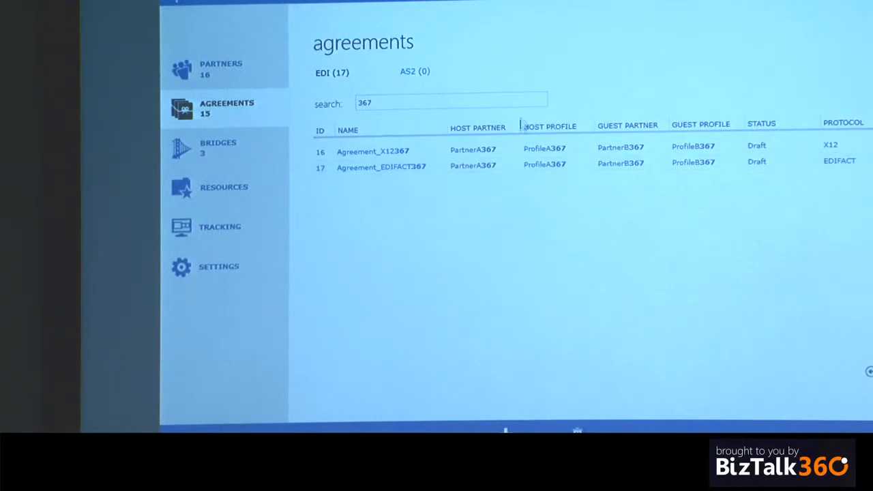
pyautogui.click(382, 167)
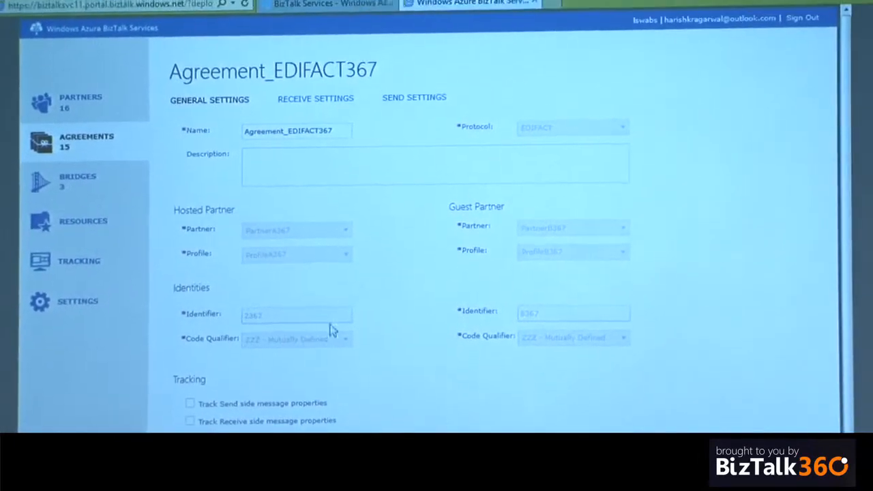
# Return to the Agreements list to reach DemoEDIFACTAgreement's General Settings.
pyautogui.click(316, 98)
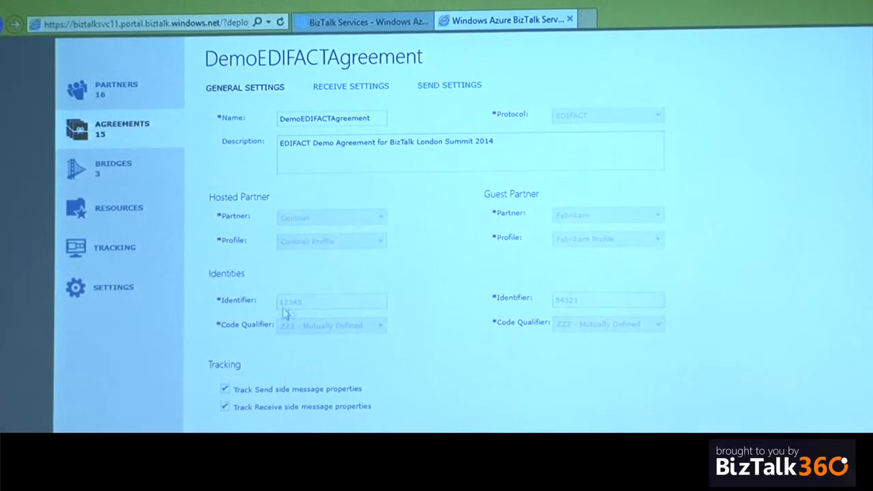
# Review the receive pipeline's Transport, Protocol, Transform and Route stages, then show the send-side inbound URL ending Agreements/9/Send.
pyautogui.click(351, 85)
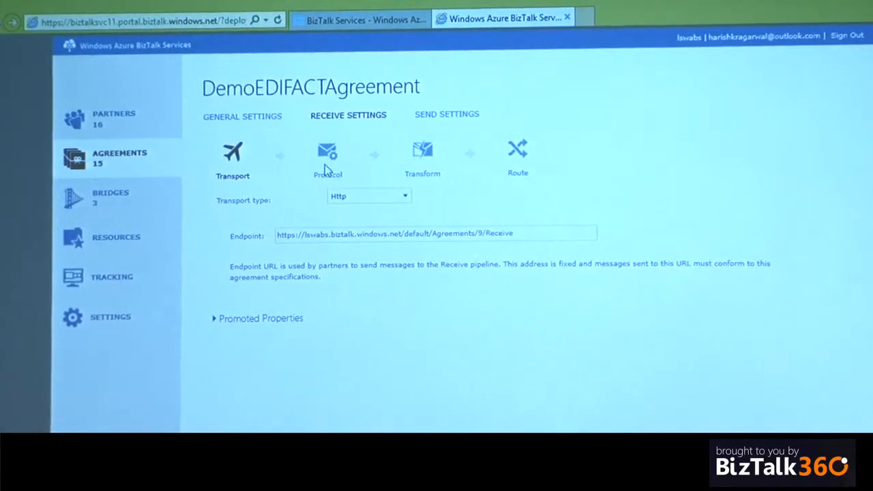
pyautogui.click(328, 149)
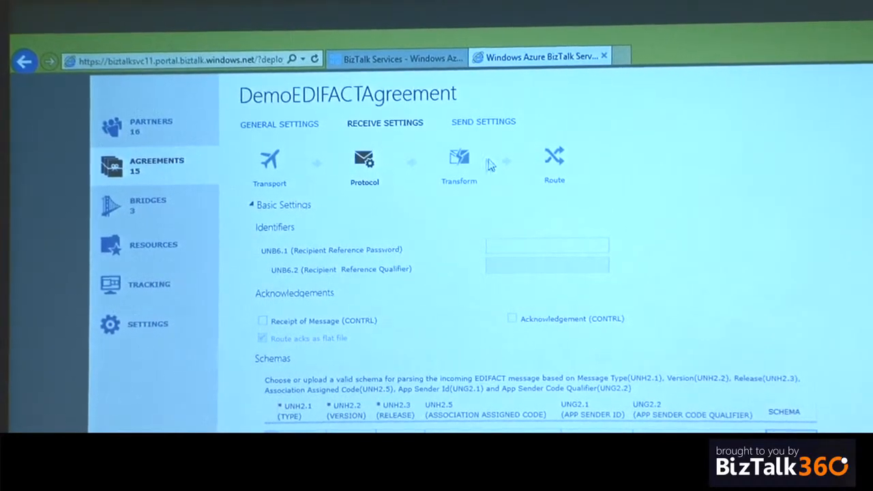
pyautogui.click(459, 158)
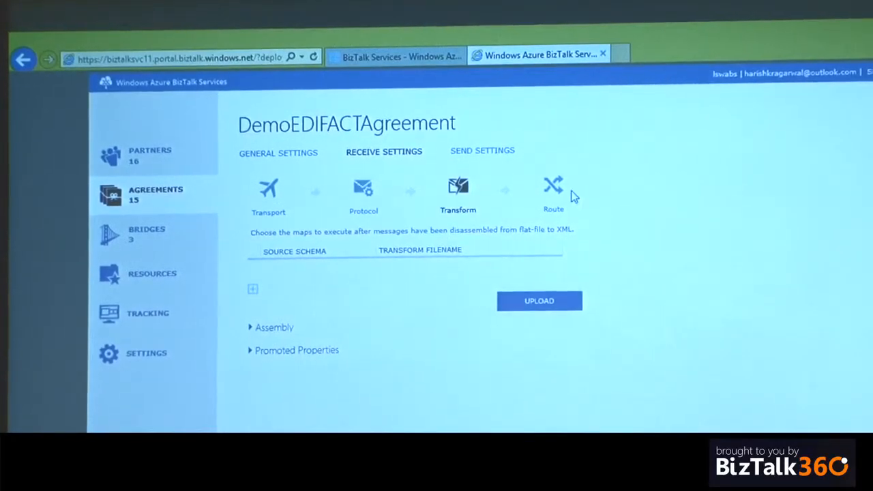
pyautogui.click(554, 184)
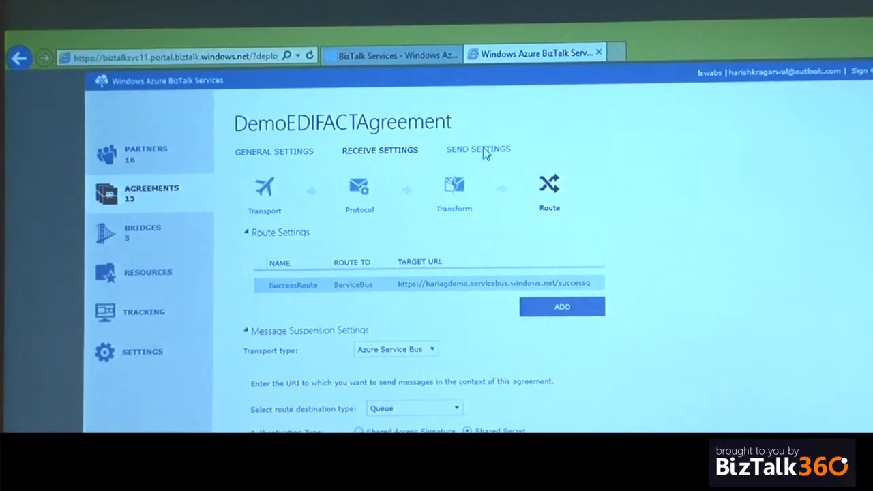
pyautogui.click(479, 149)
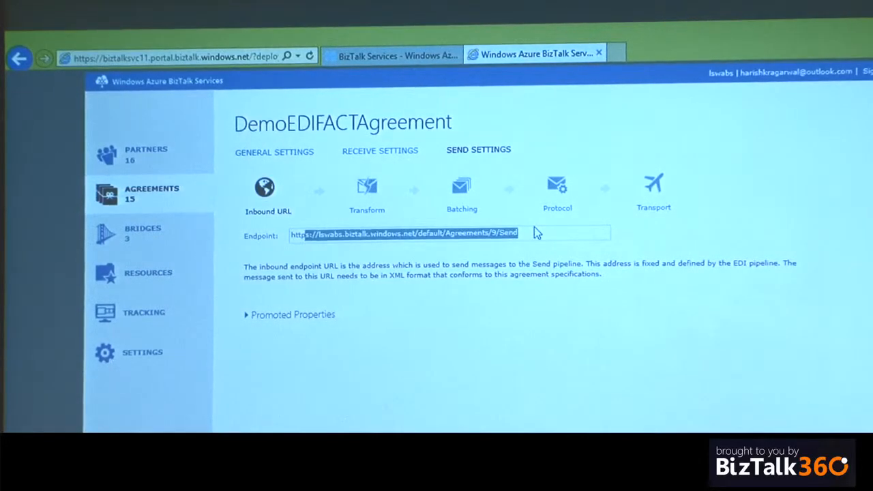
pyautogui.click(367, 191)
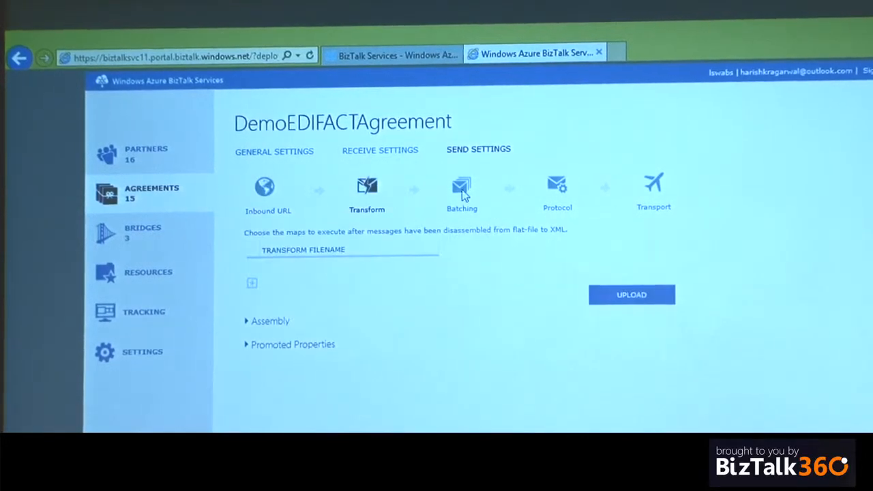
pyautogui.click(462, 188)
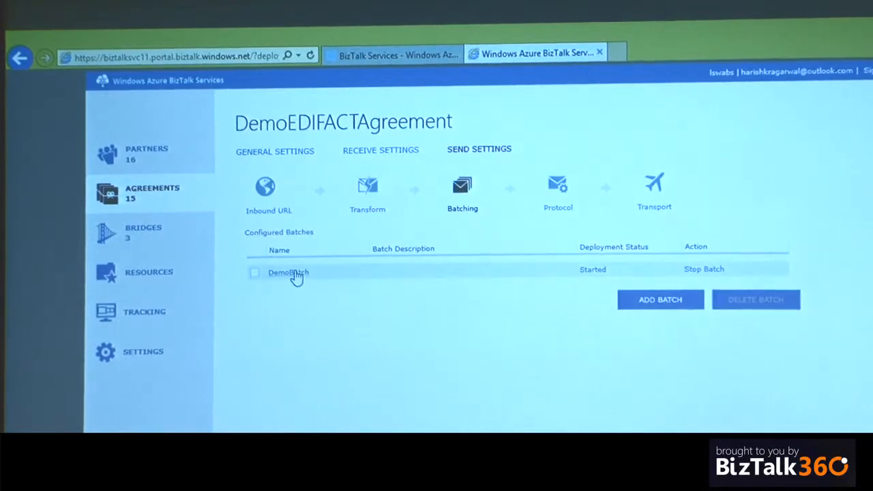
pyautogui.click(288, 272)
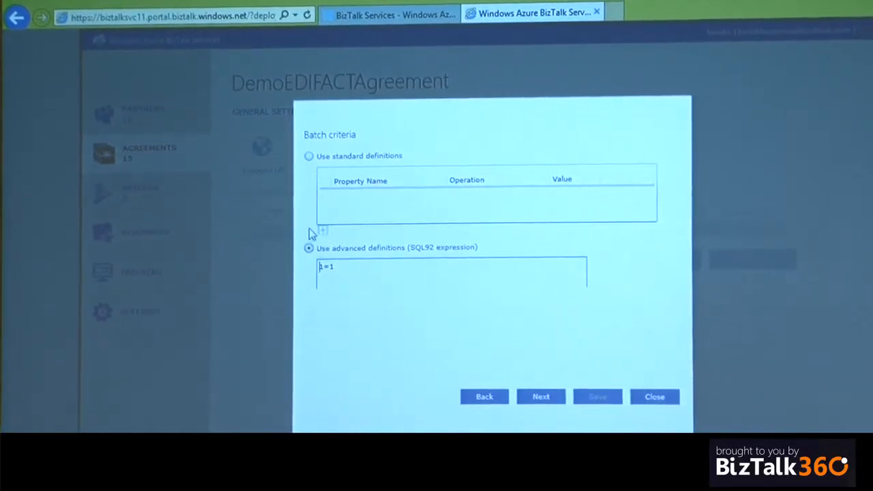
pyautogui.click(308, 155)
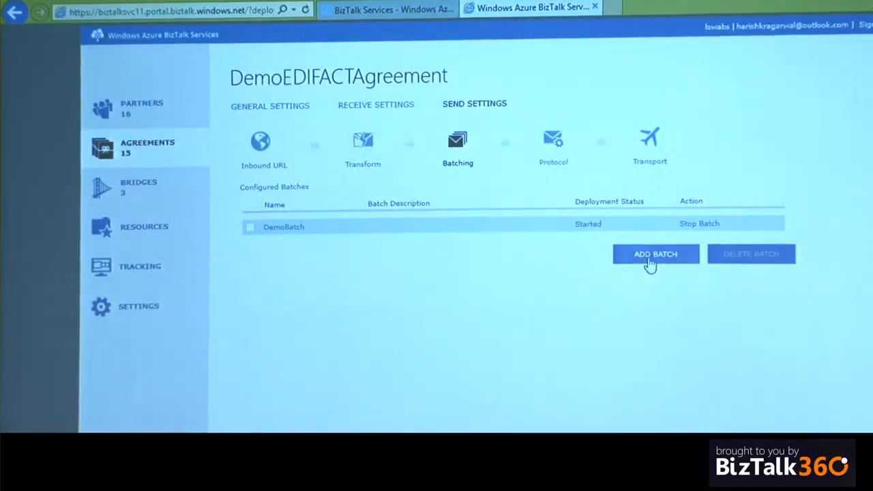
pyautogui.click(655, 254)
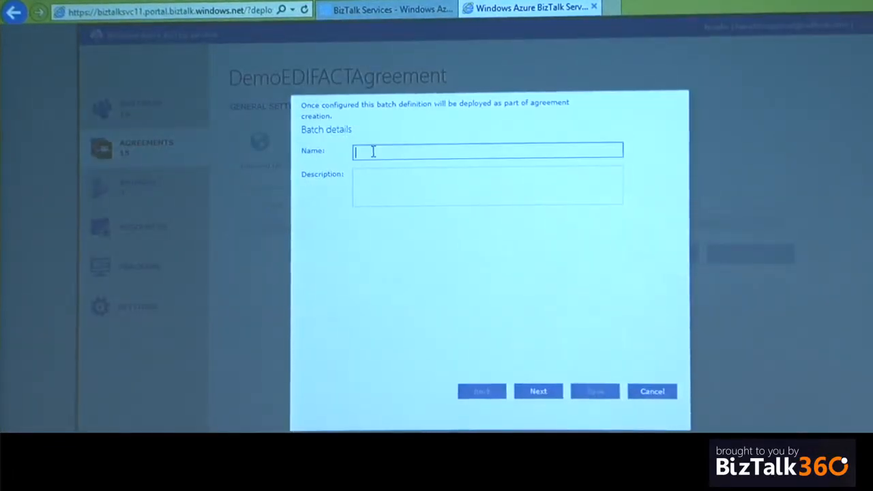
pyautogui.write('Trial2')
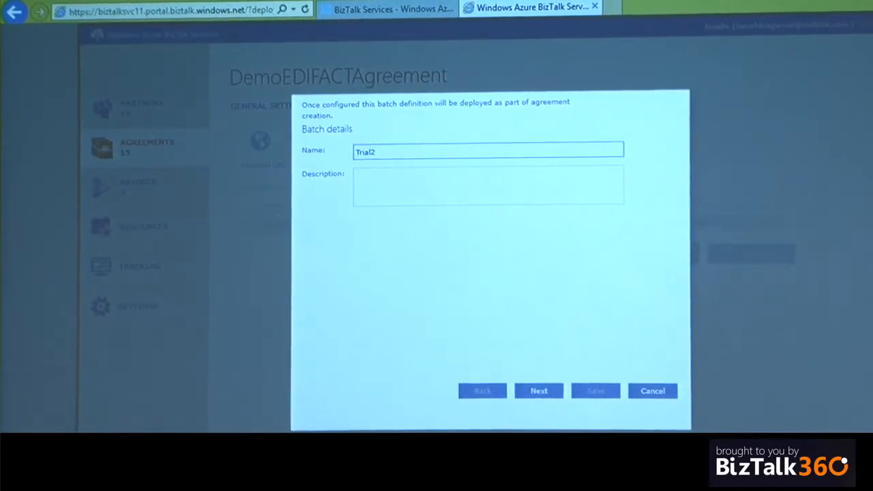
pyautogui.click(539, 391)
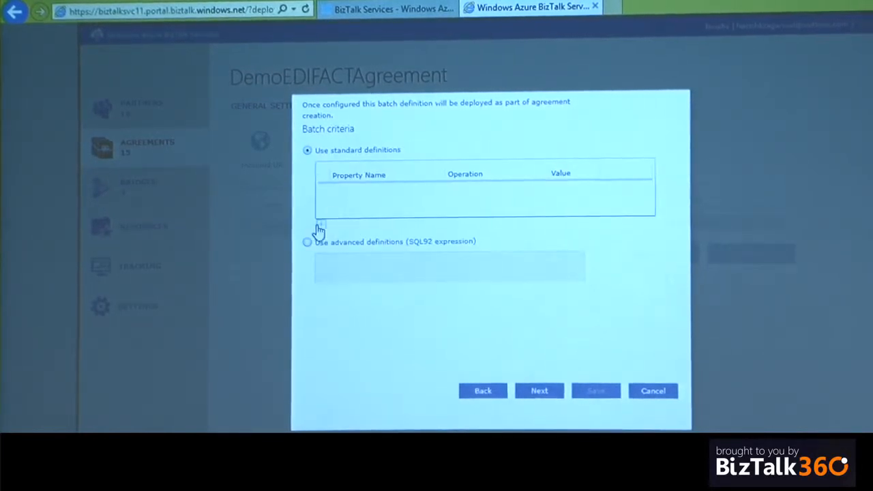
pyautogui.click(321, 224)
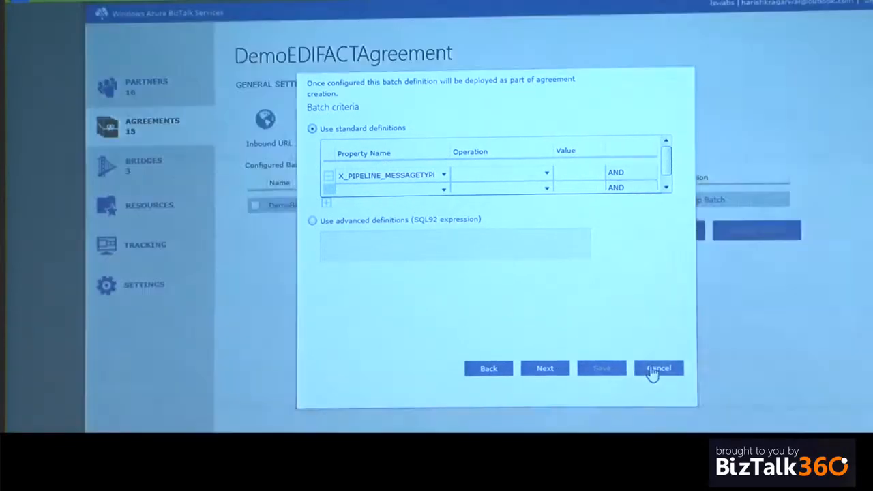
pyautogui.click(658, 368)
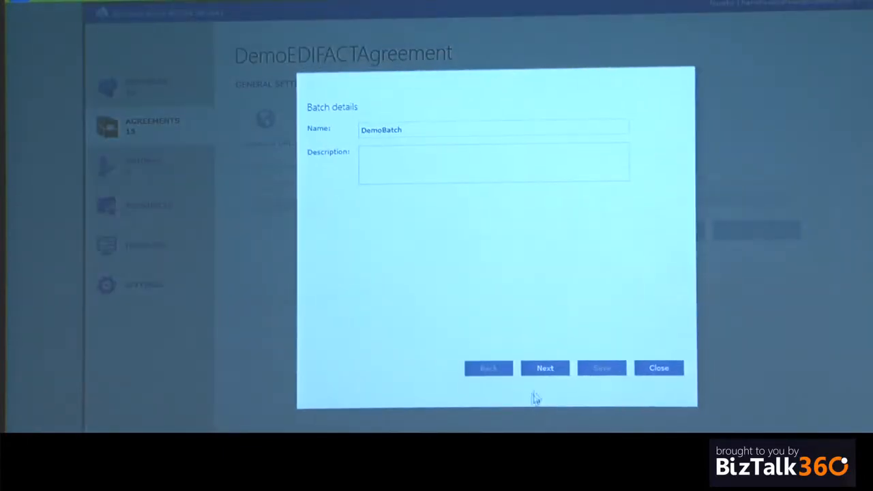
pyautogui.click(544, 368)
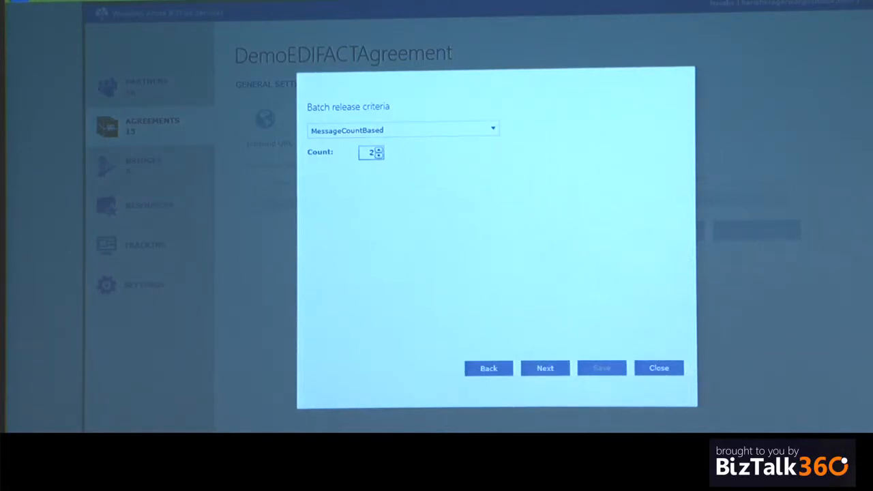
pyautogui.click(545, 368)
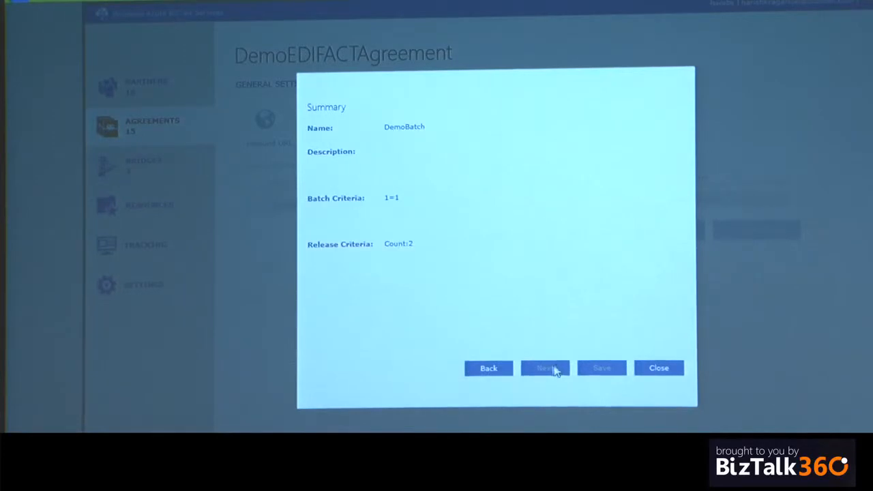
pyautogui.moveTo(590, 382)
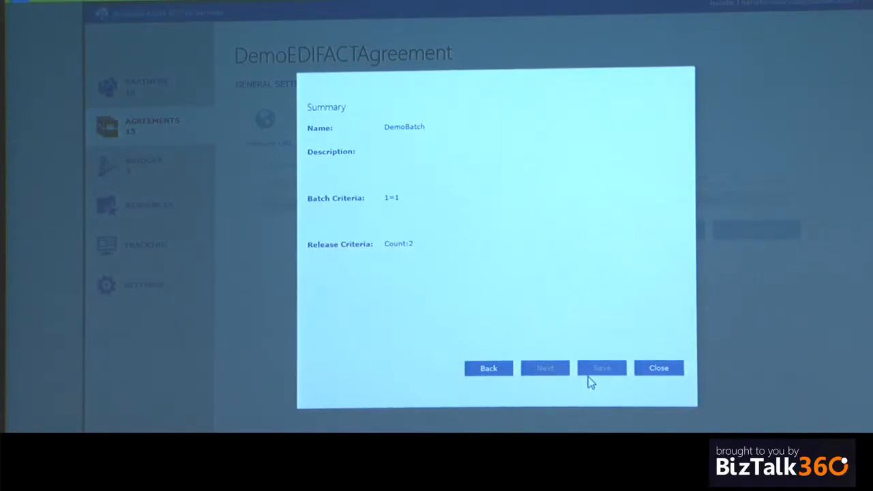
pyautogui.click(600, 368)
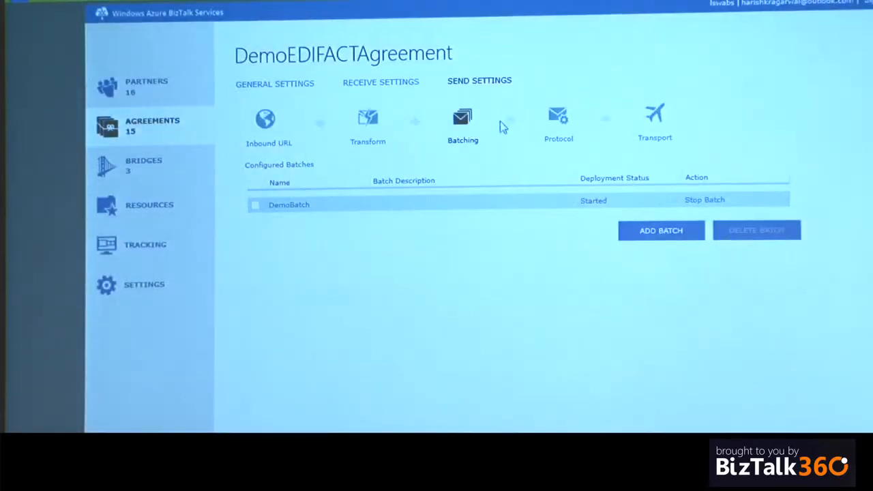
# Check the send protocol's UNB1.2 syntax version stays 3, then scroll through Schemas to the Service Bus queue transport settings.
pyautogui.click(558, 116)
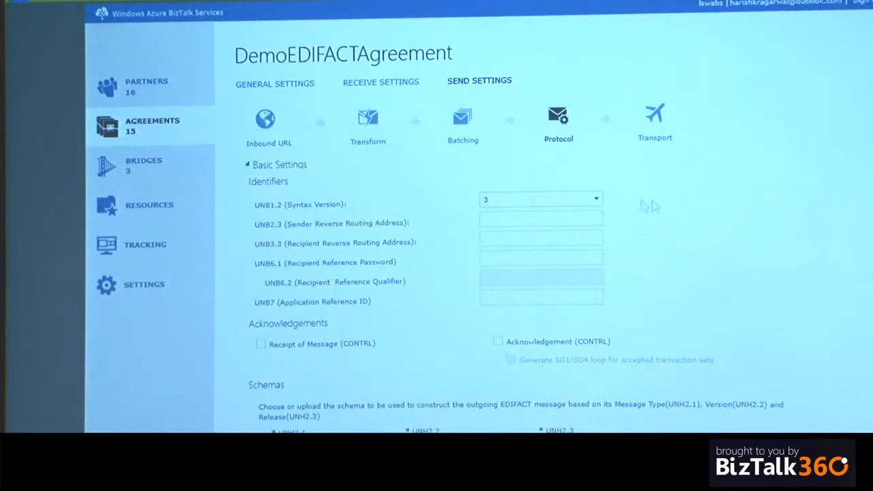
pyautogui.click(593, 199)
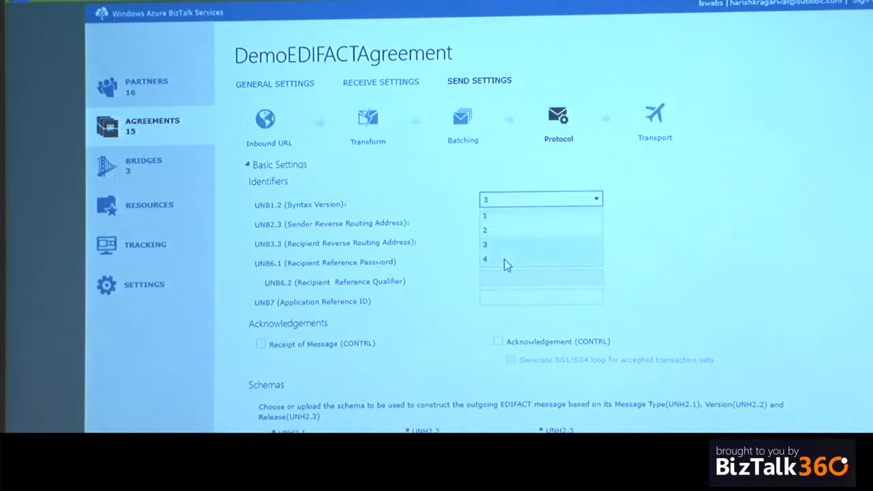
pyautogui.click(484, 243)
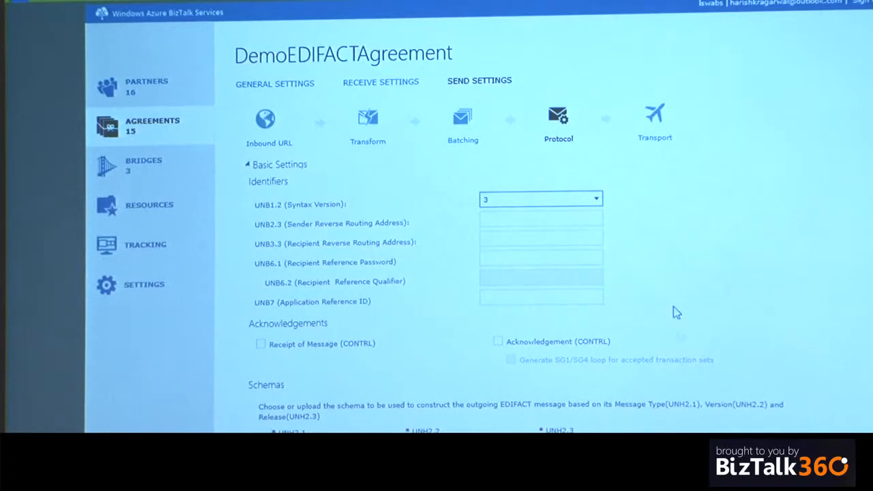
pyautogui.scroll(-3)
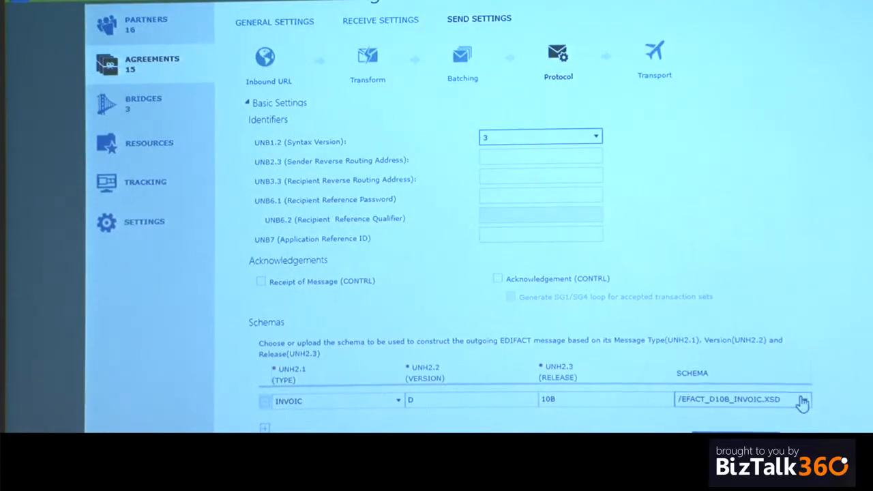
pyautogui.scroll(-3)
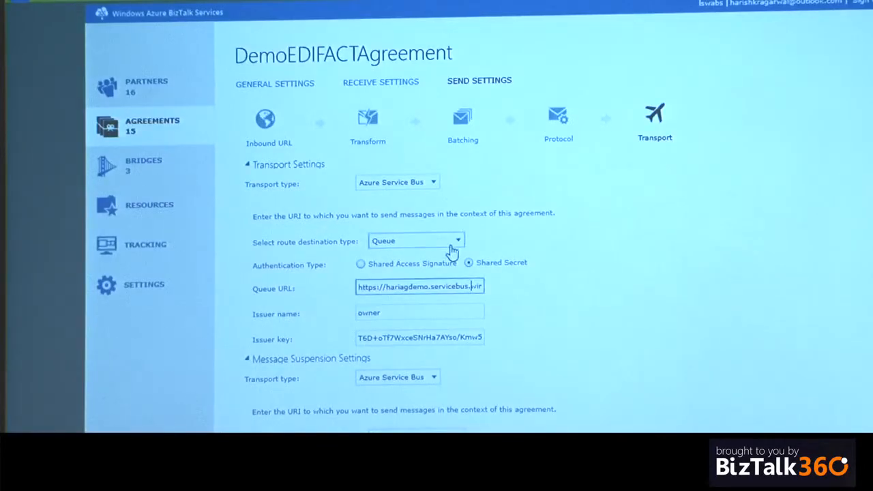
pyautogui.scroll(-3)
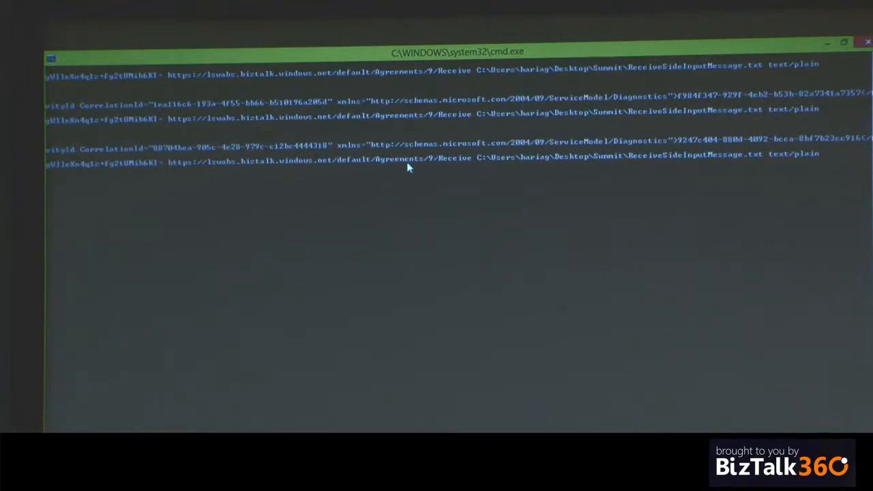
pyautogui.moveTo(671, 165)
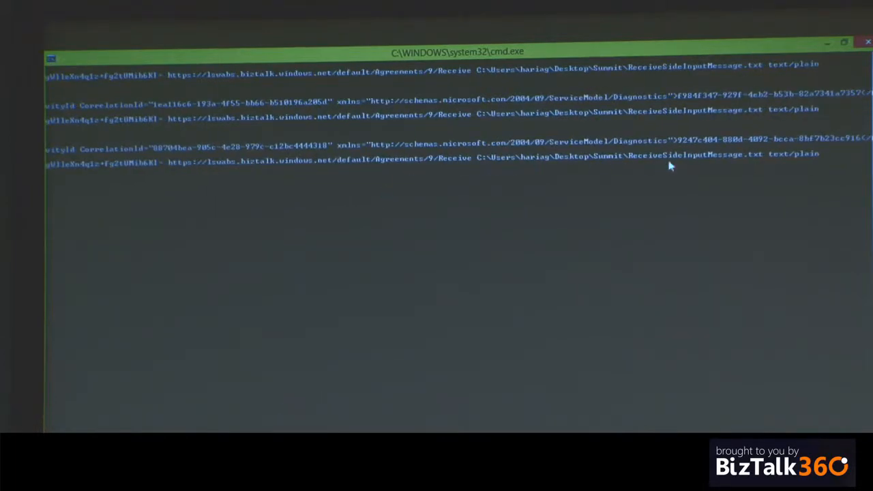
pyautogui.moveTo(766, 167)
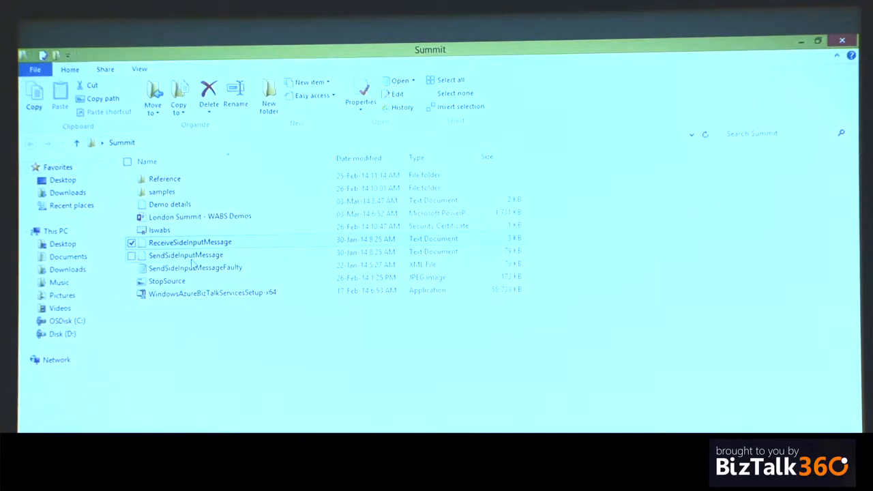
# Run ReceiveSideInputMessage and select the EDIFACT invoice text printed by the MessageReceiver listener.
pyautogui.doubleClick(185, 254)
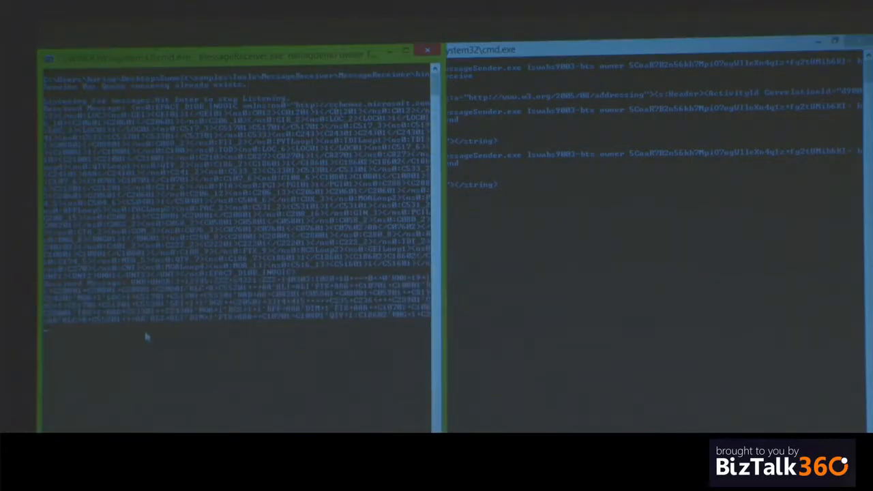
pyautogui.moveTo(115, 280); pyautogui.dragTo(382, 320)
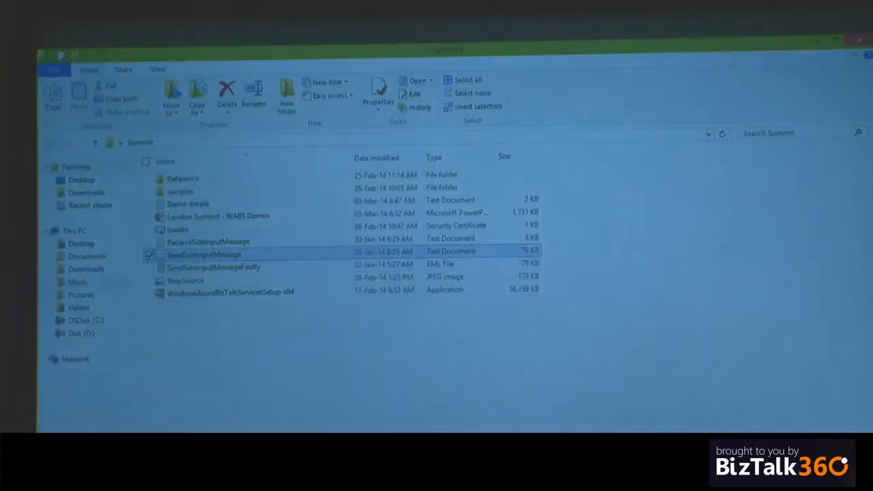
# Run SendSideInputMessage so the second MessageReceiver window prints the XML invoice with EDI schema namespaces.
pyautogui.doubleClick(204, 251)
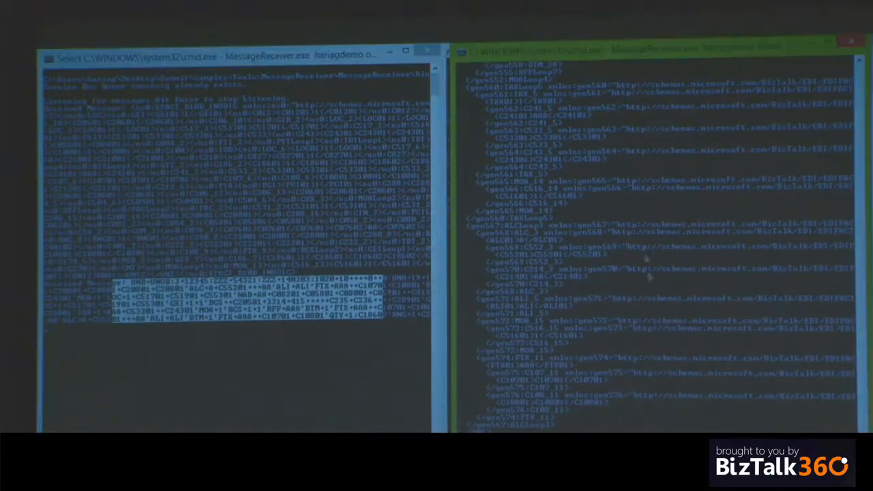
pyautogui.moveTo(647, 214)
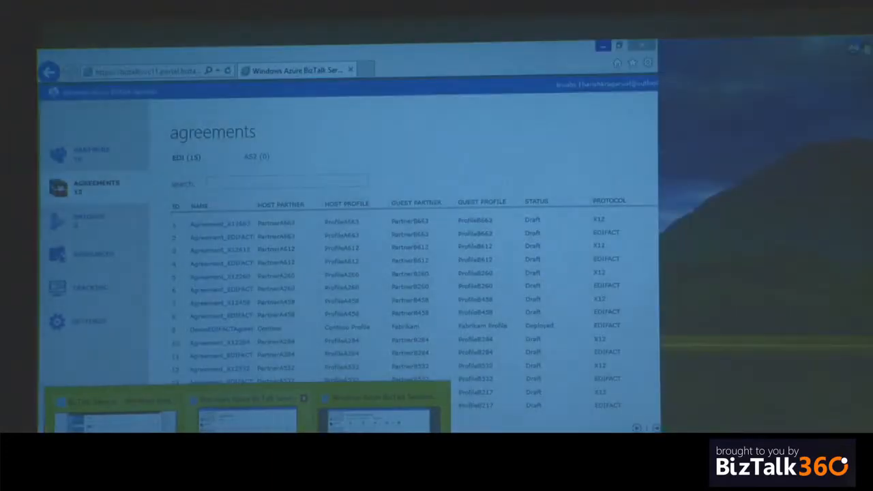
# Inspect the newest faulted EDI Batch Activity entry's serialization error in Tracking and close its details.
pyautogui.click(89, 287)
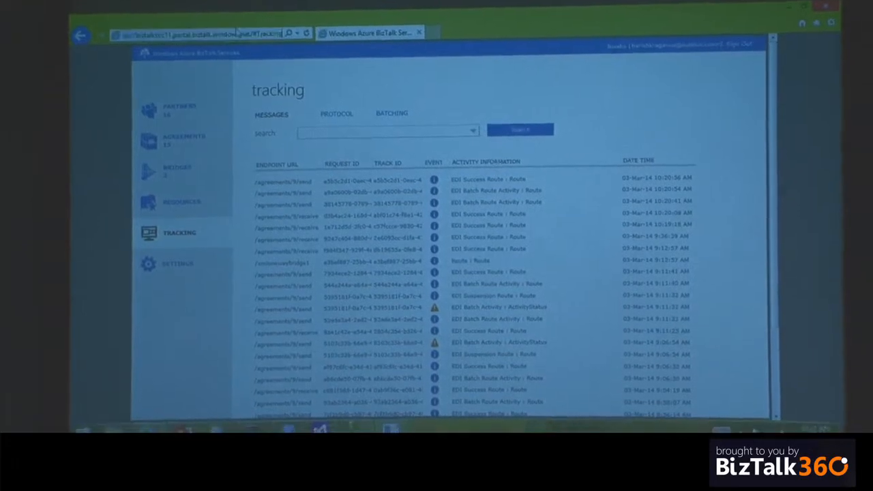
pyautogui.click(174, 98)
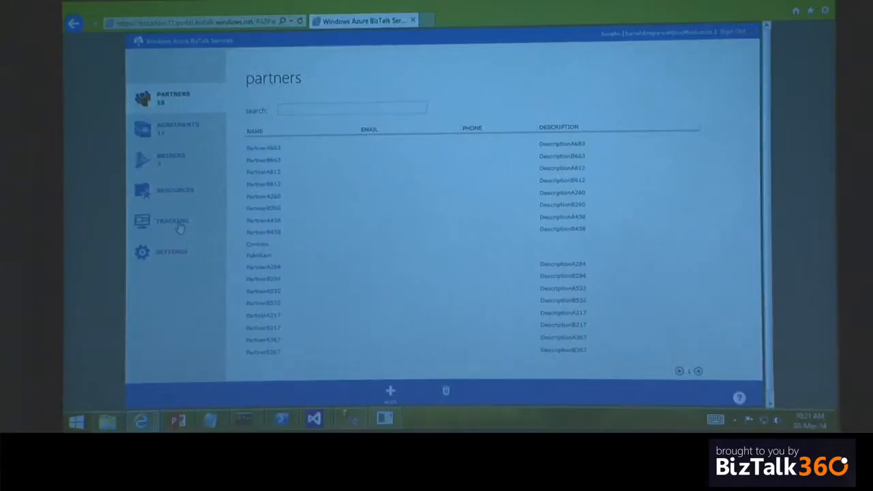
pyautogui.click(172, 221)
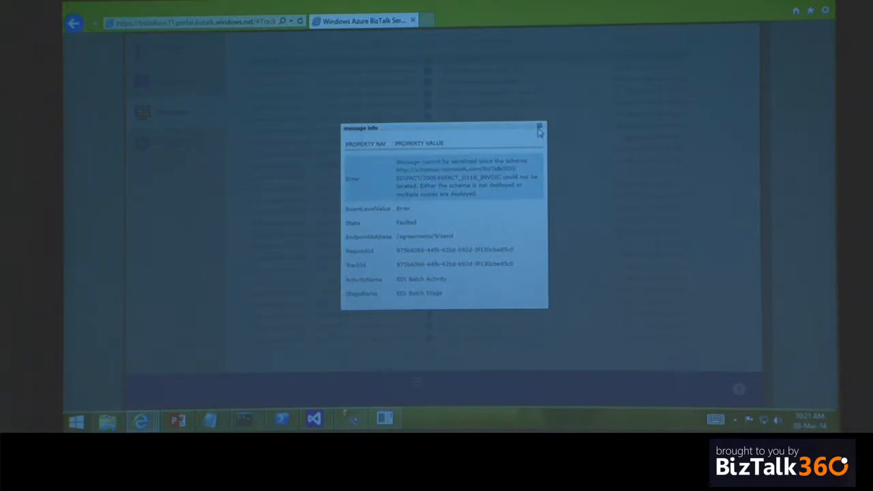
pyautogui.click(539, 129)
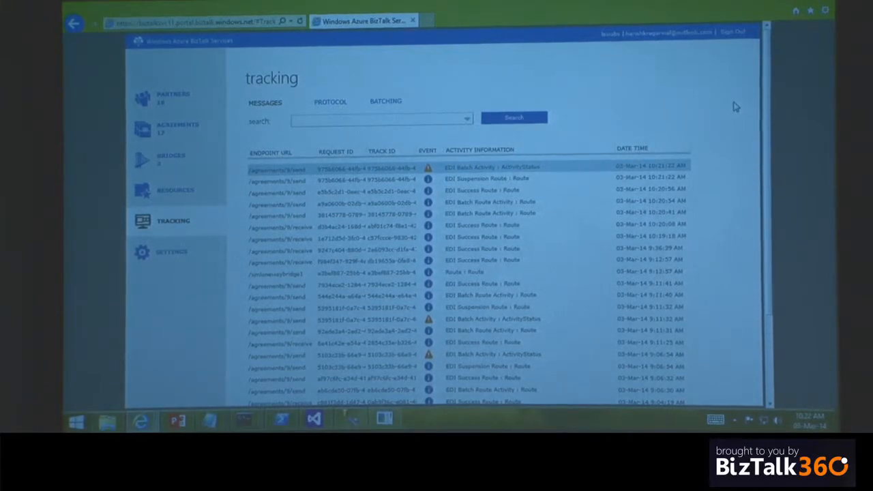
pyautogui.moveTo(428, 178)
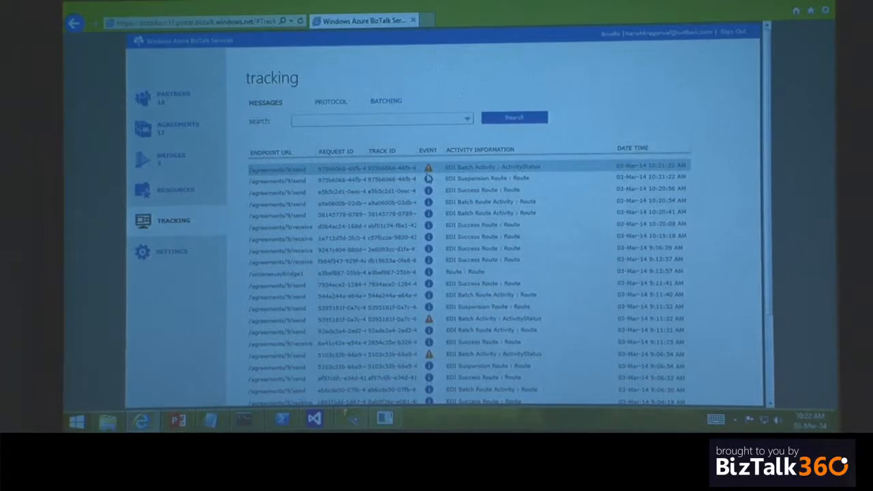
# Show the Batching tracking view listing ten completed DemoBatch batches from Contoso to Fabrikam.
pyautogui.click(385, 100)
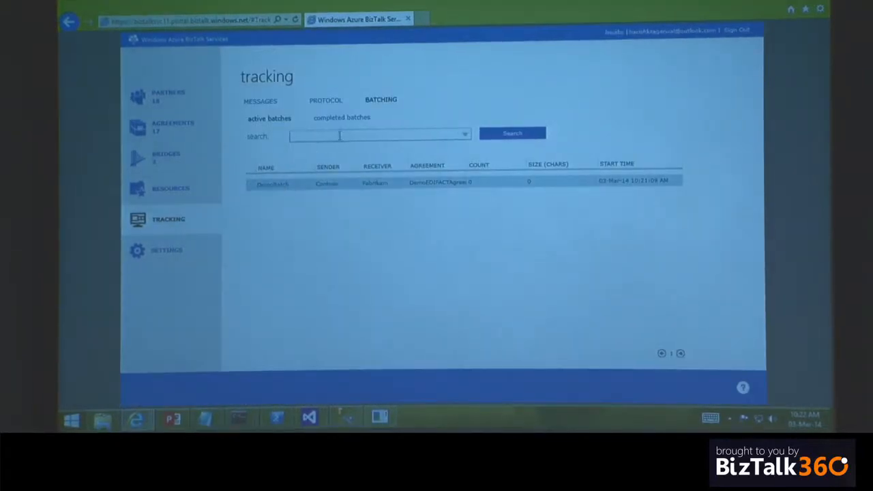
pyautogui.click(341, 117)
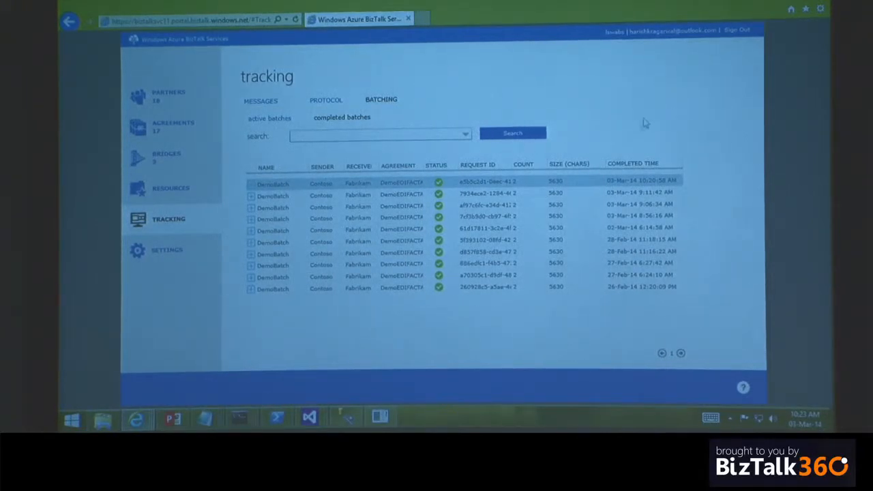
pyautogui.moveTo(629, 106)
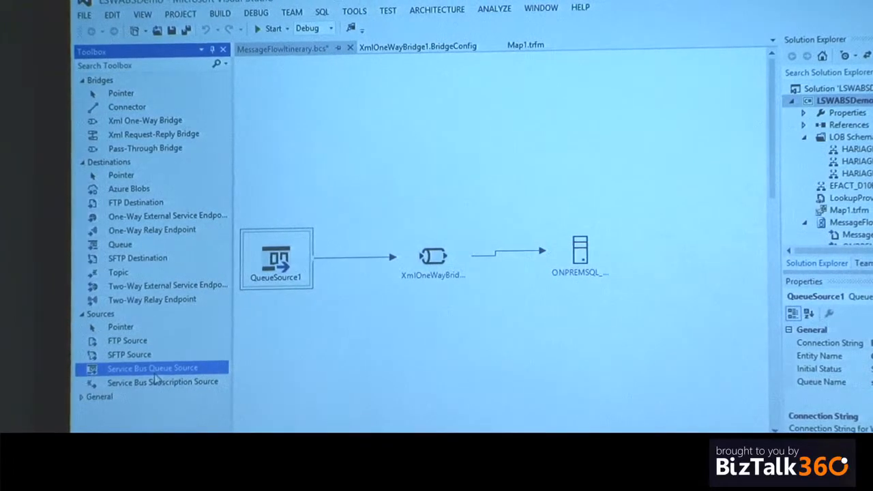
pyautogui.moveTo(162, 382)
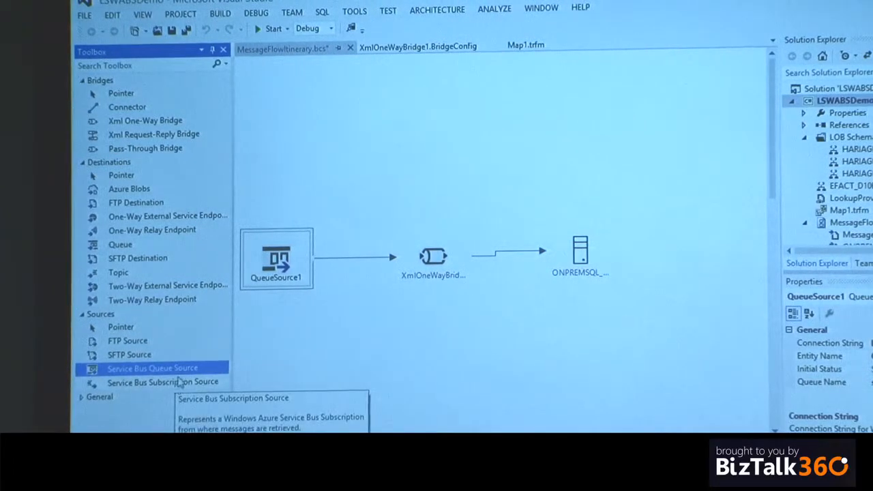
pyautogui.moveTo(163, 382)
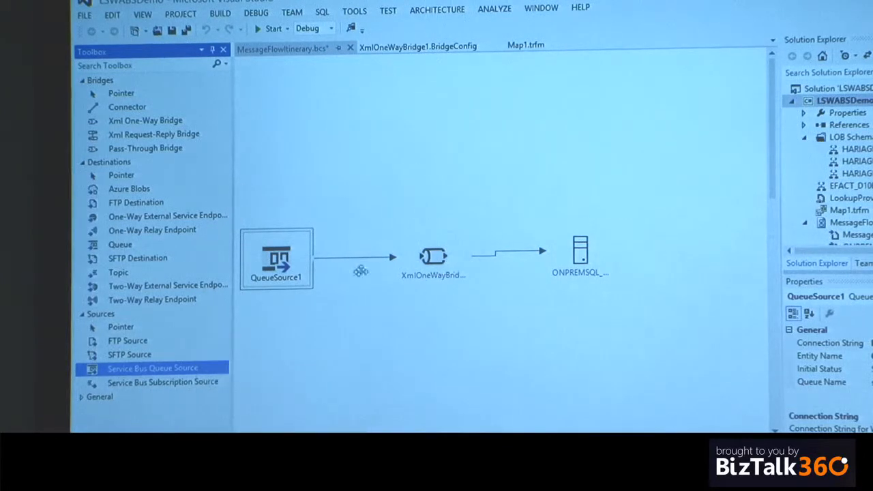
pyautogui.click(433, 257)
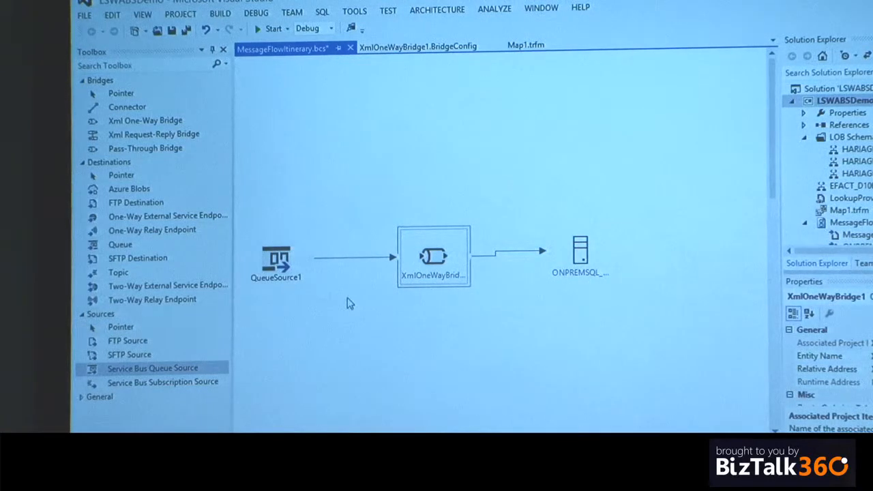
pyautogui.moveTo(365, 324)
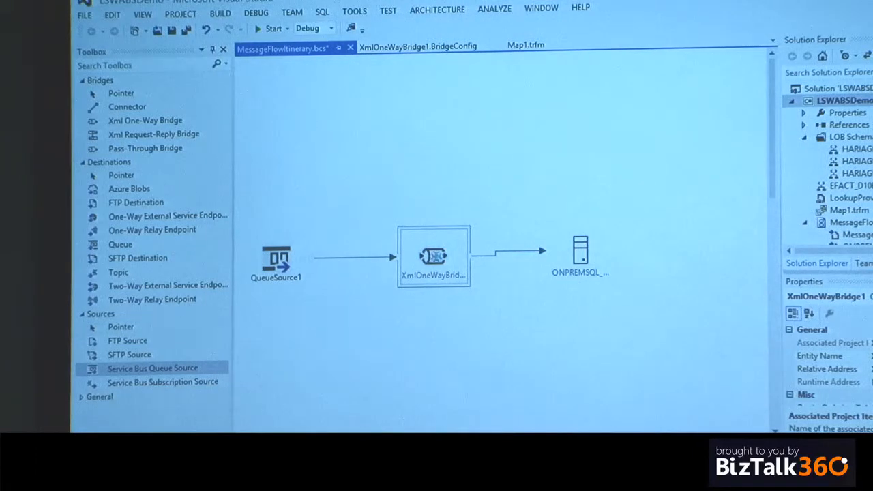
pyautogui.click(580, 249)
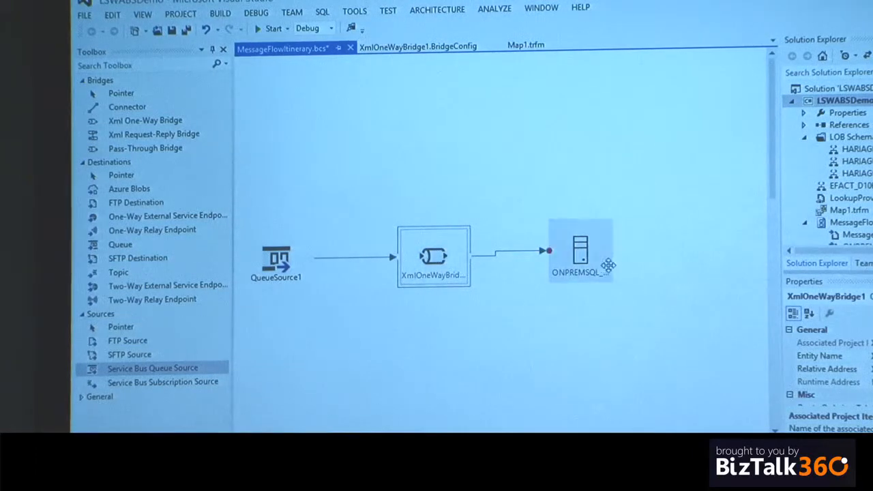
pyautogui.click(277, 259)
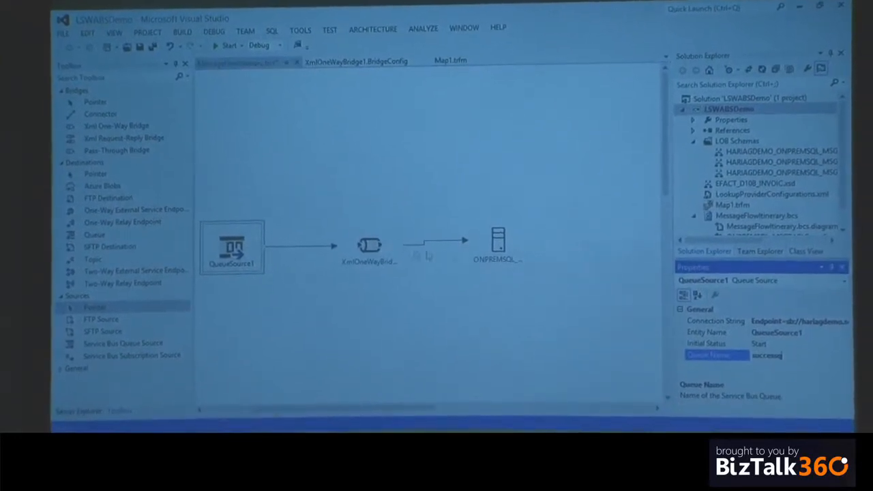
# Open XmlOneWayBridge1's BridgeConfig designer with its decode, validate, enrich and transform stages.
pyautogui.click(356, 60)
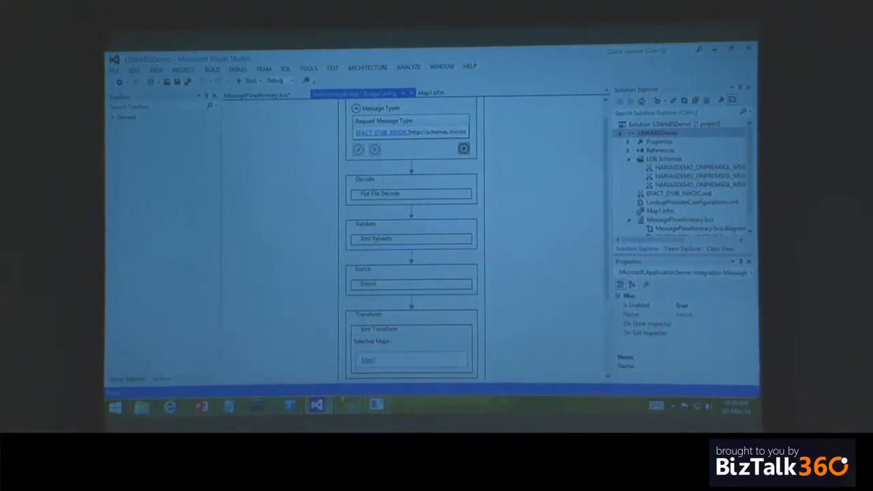
pyautogui.click(431, 92)
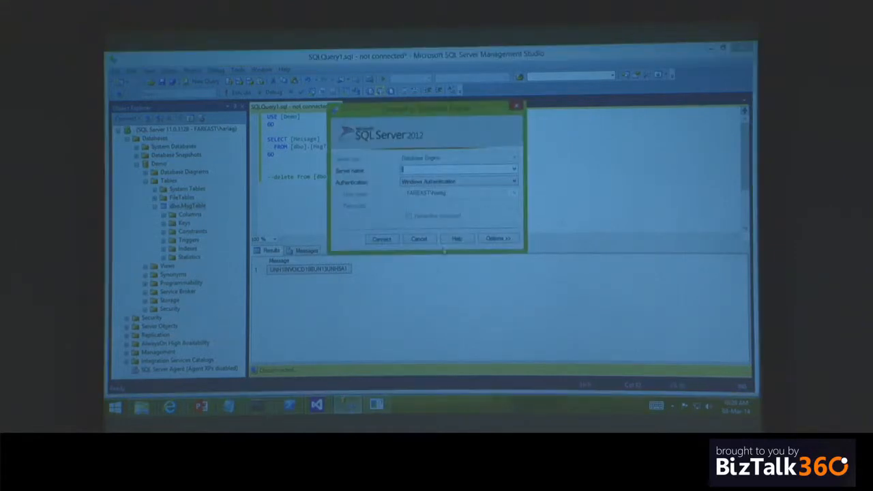
# Connect to the server, delete the dbo.MsgTable row, and comment the delete statement out with --.
pyautogui.click(381, 239)
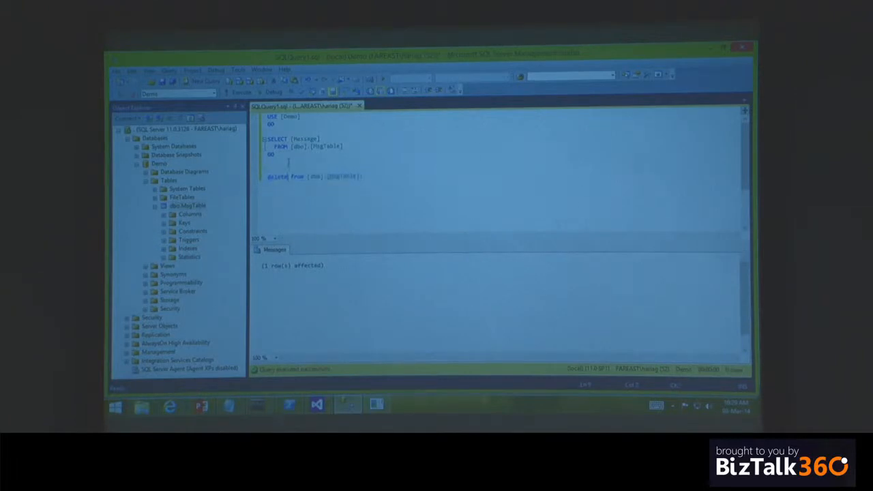
pyautogui.write('--')
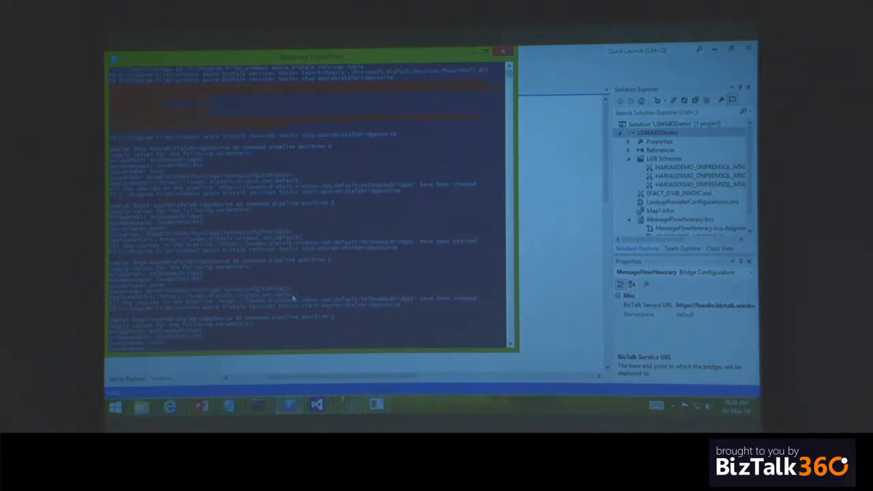
# Run Stop- and Start-AzureBizTalkBridgeSource so the bridge resumes reading from the queue.
pyautogui.scroll(-3)
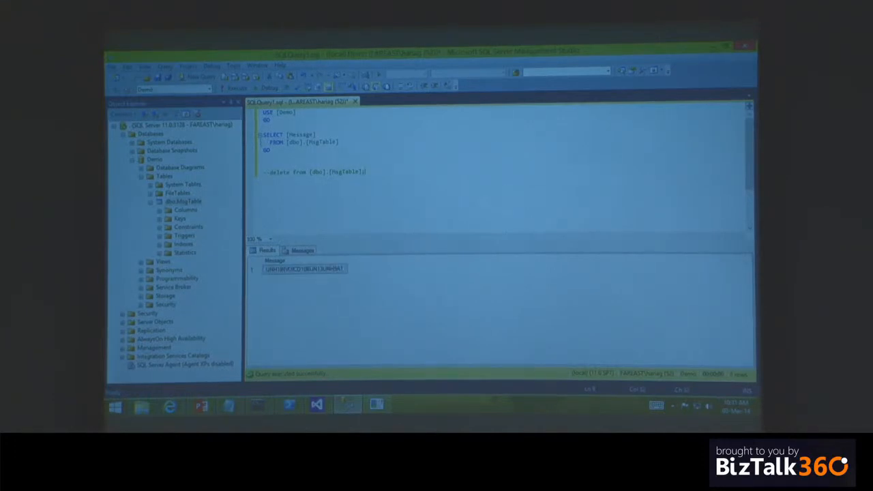
# Return from SSMS to the BizTalk Services portal's tracking page.
pyautogui.click(142, 407)
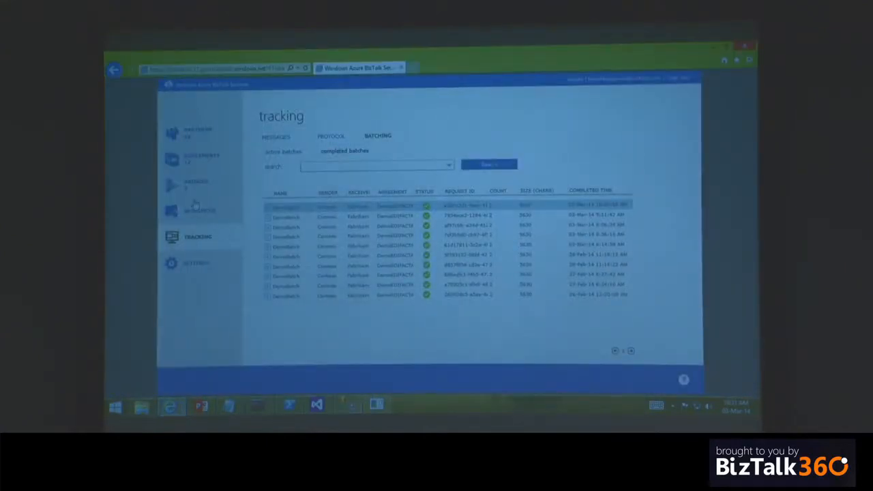
# List the tracked messages on the Tracking page via the MESSAGES view.
pyautogui.click(200, 210)
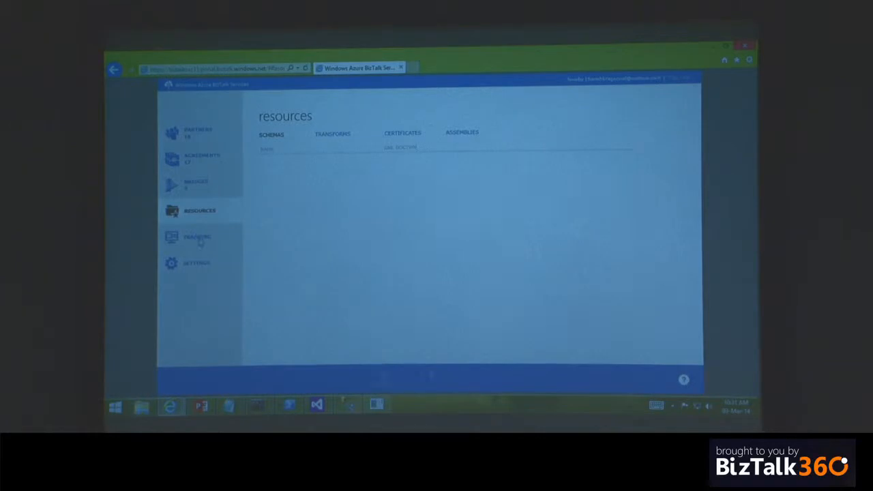
pyautogui.click(197, 237)
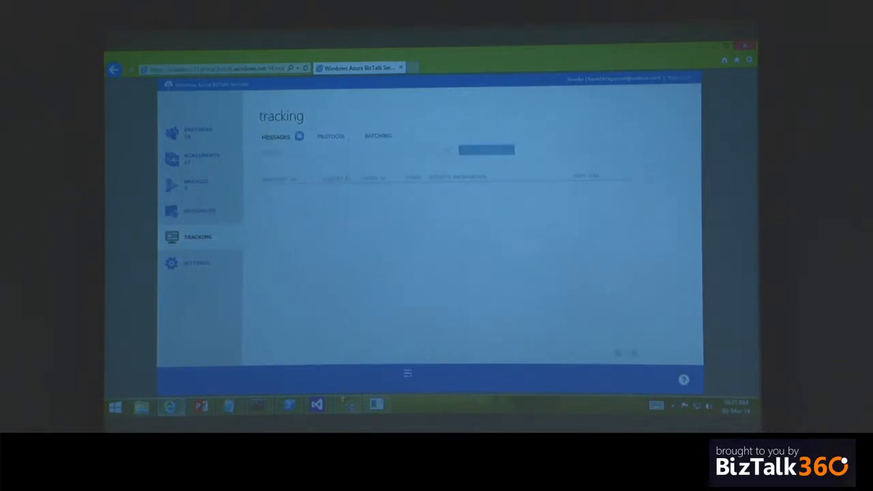
pyautogui.click(486, 149)
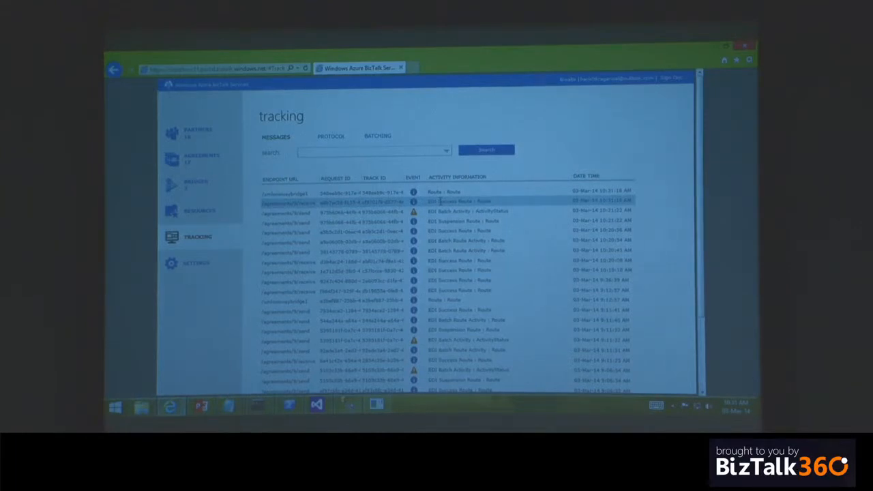
pyautogui.scroll(-3)
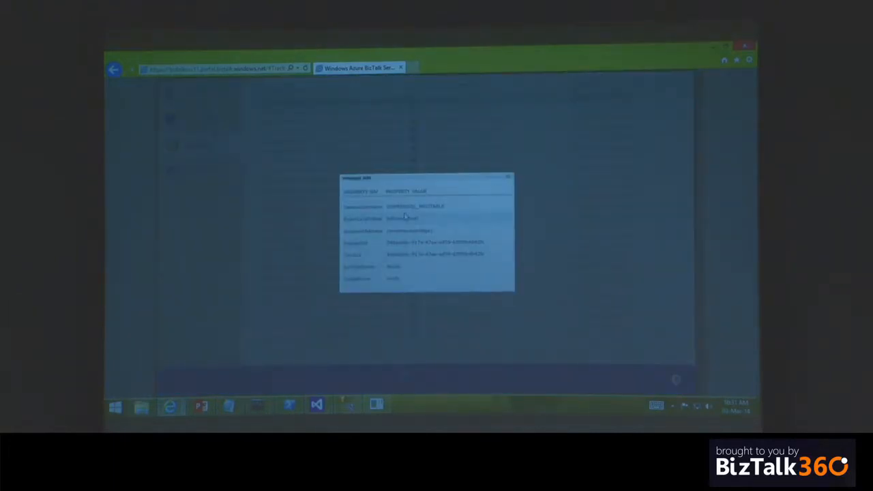
# View the newest Route entry's message info for the bridge-to-SQL delivery, then dismiss it.
pyautogui.doubleClick(403, 206)
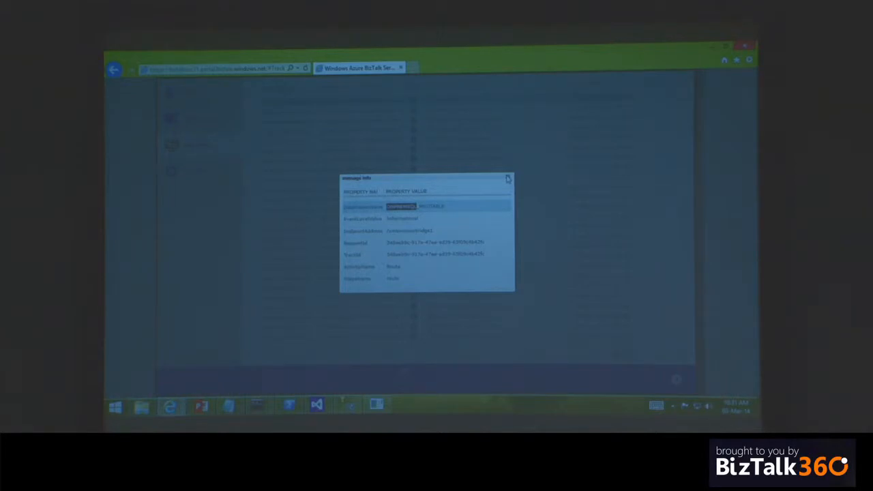
pyautogui.click(508, 178)
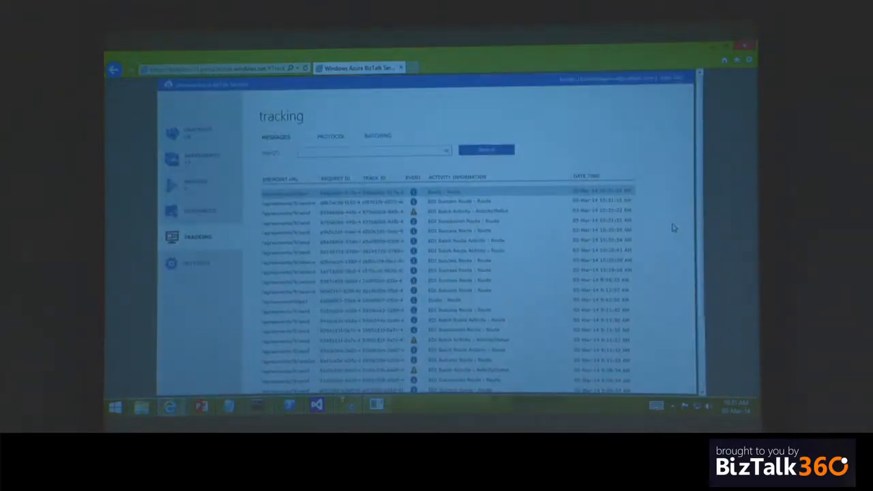
pyautogui.moveTo(573, 113)
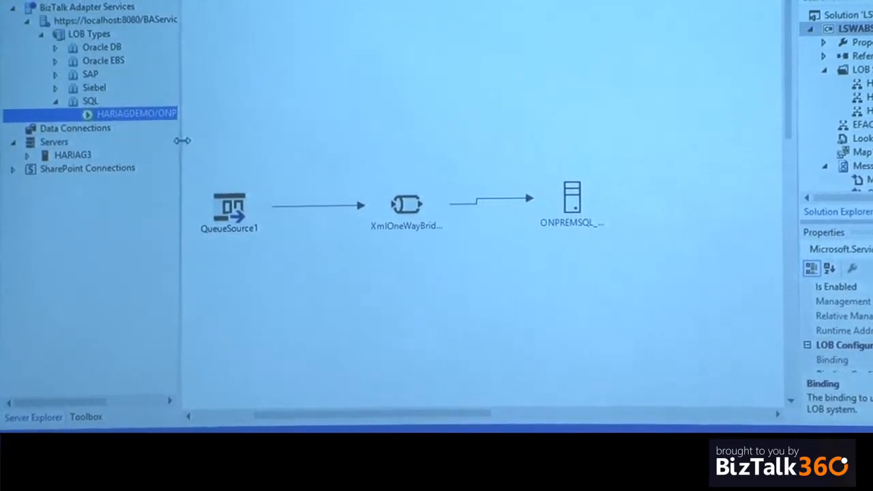
# Widen Server Explorer to reveal the full HARIAGDEMO/ONPREMSQL/MSGTABLE SQL target name.
pyautogui.moveTo(181, 141); pyautogui.dragTo(292, 156)
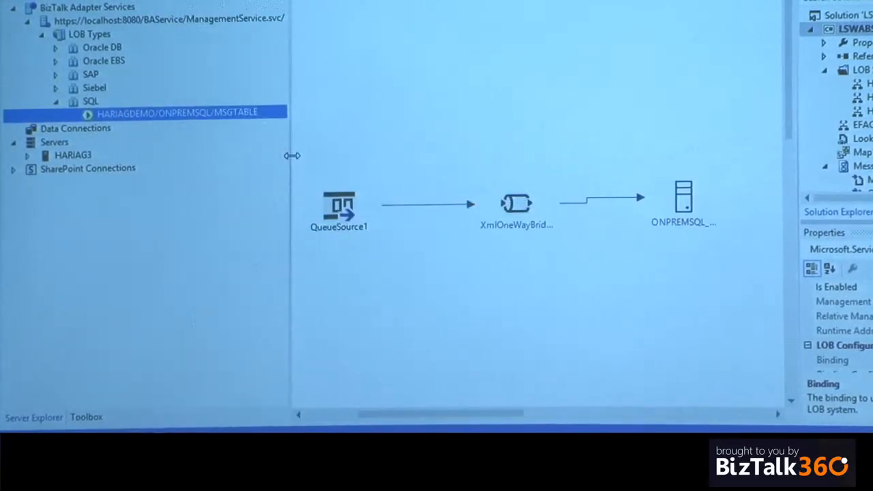